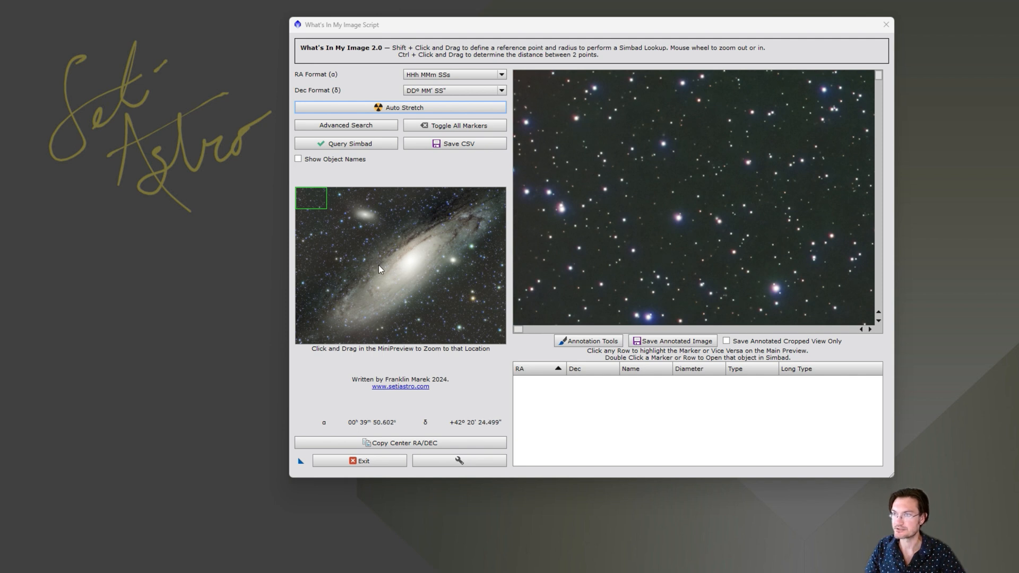
mouse_move(369, 263)
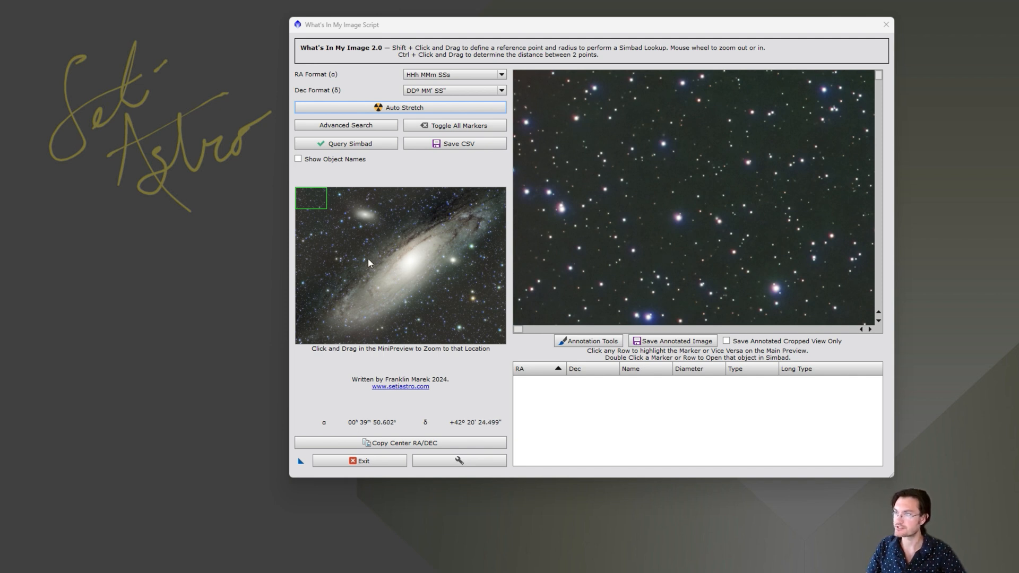
mouse_move(421, 266)
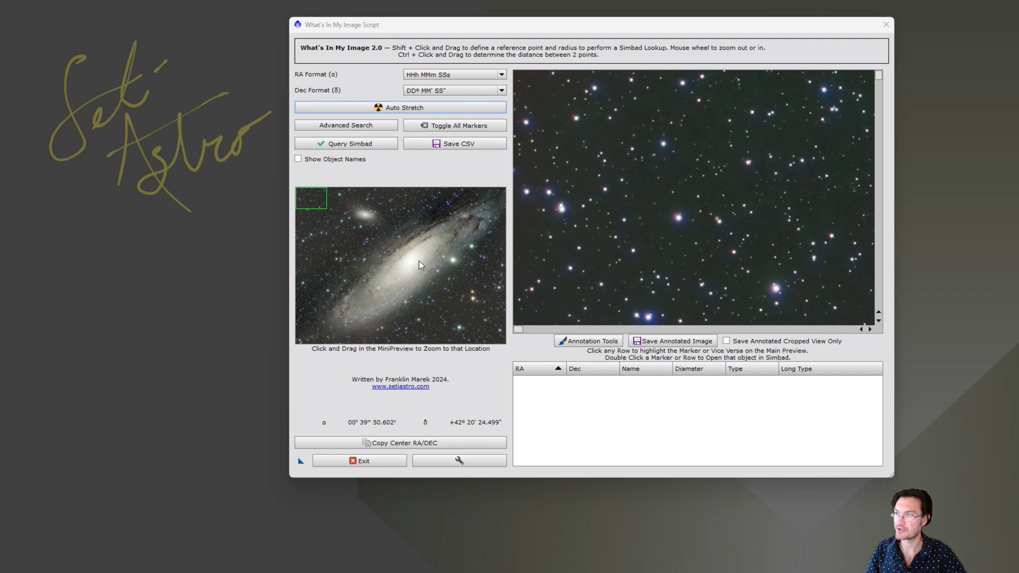
mouse_move(584, 324)
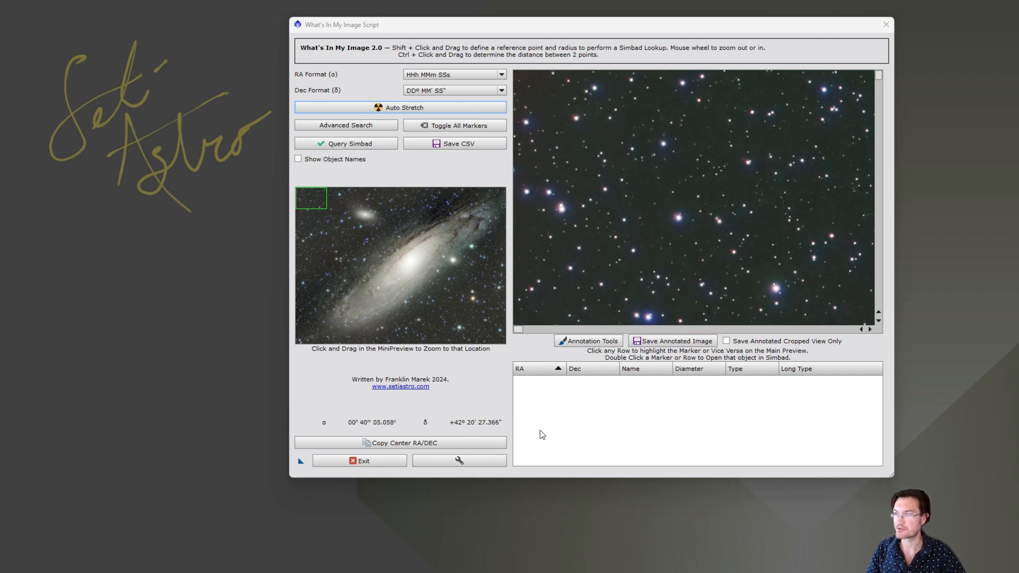
mouse_move(435, 263)
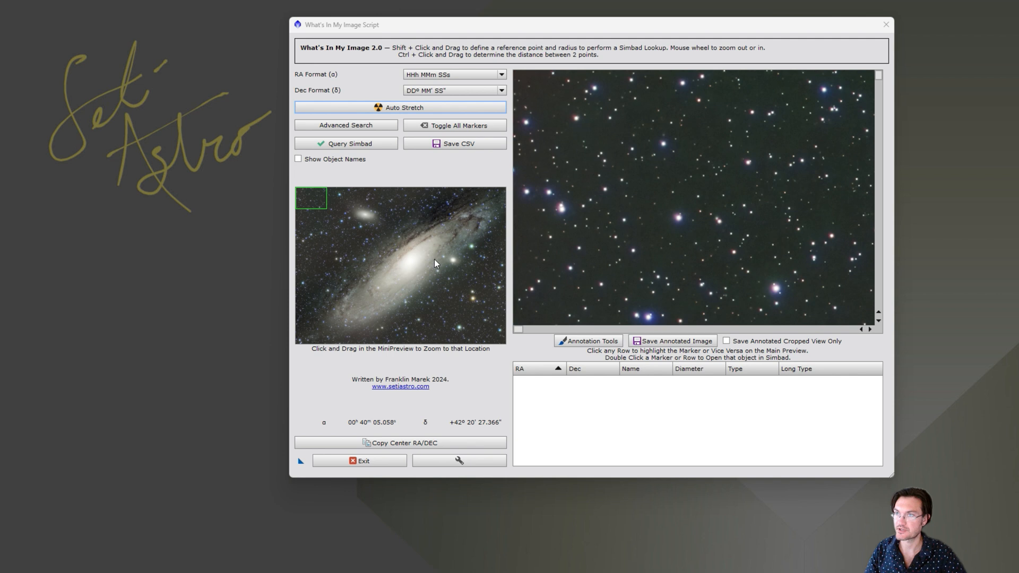
mouse_move(435, 31)
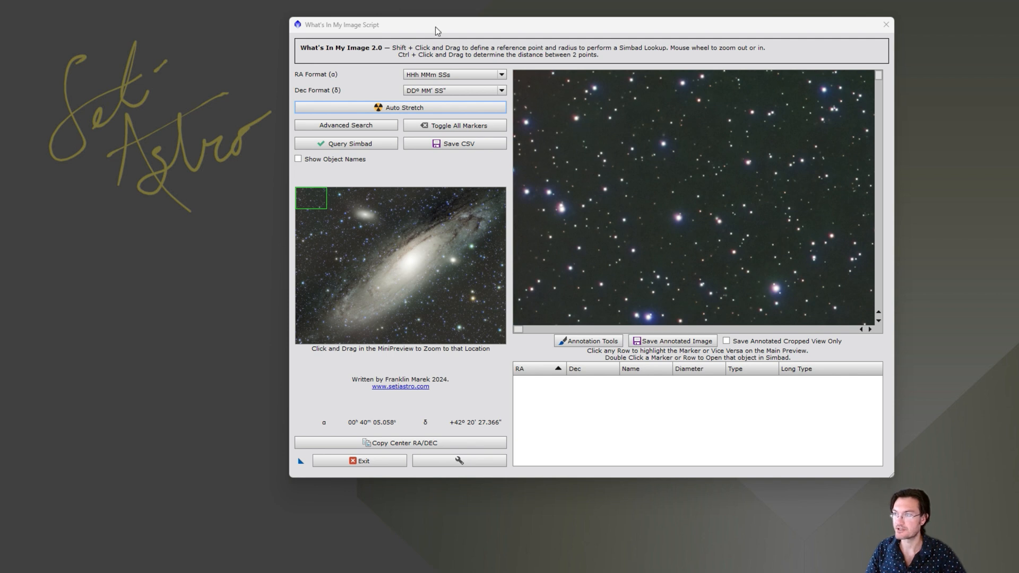
mouse_move(480, 42)
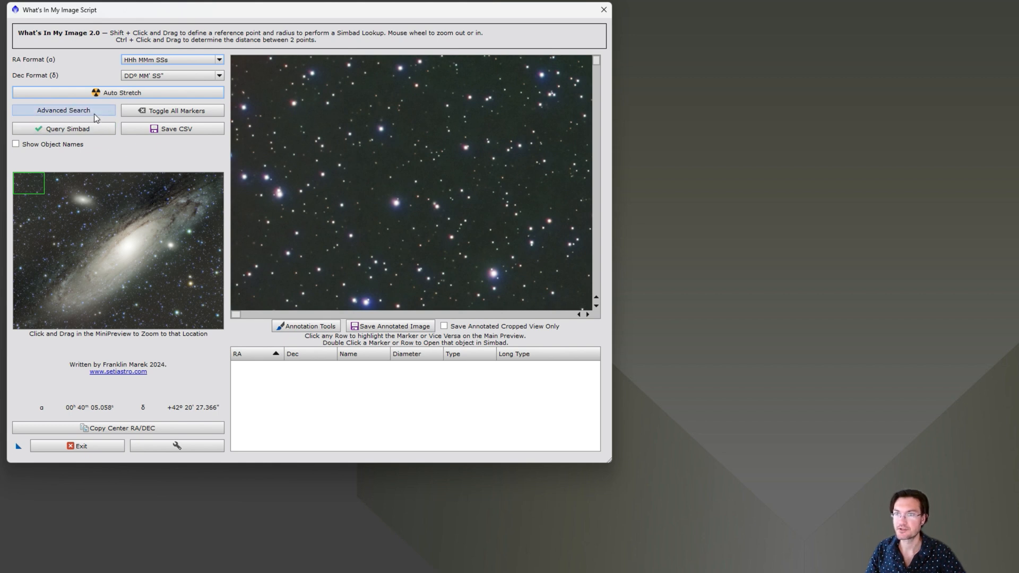
Enable advanced search and tick QSO (Quasar) in the Object Type list.
left_click(63, 110)
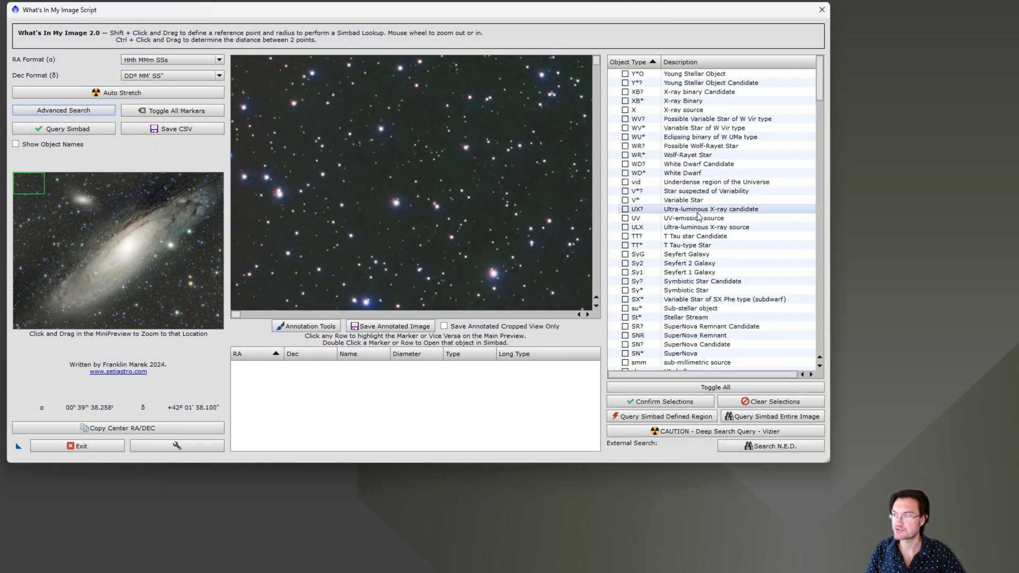
mouse_move(700, 173)
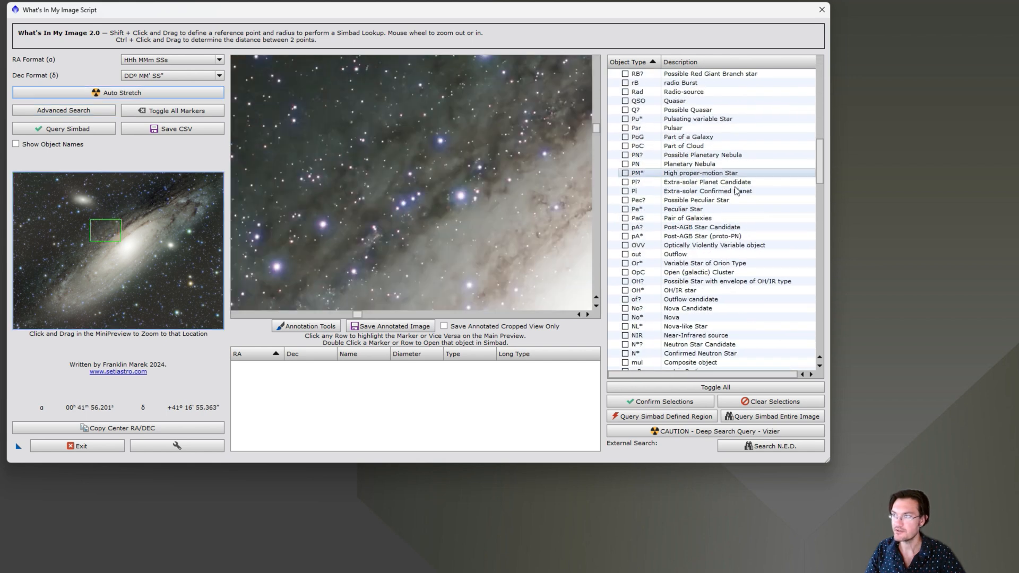
scroll("up", 3)
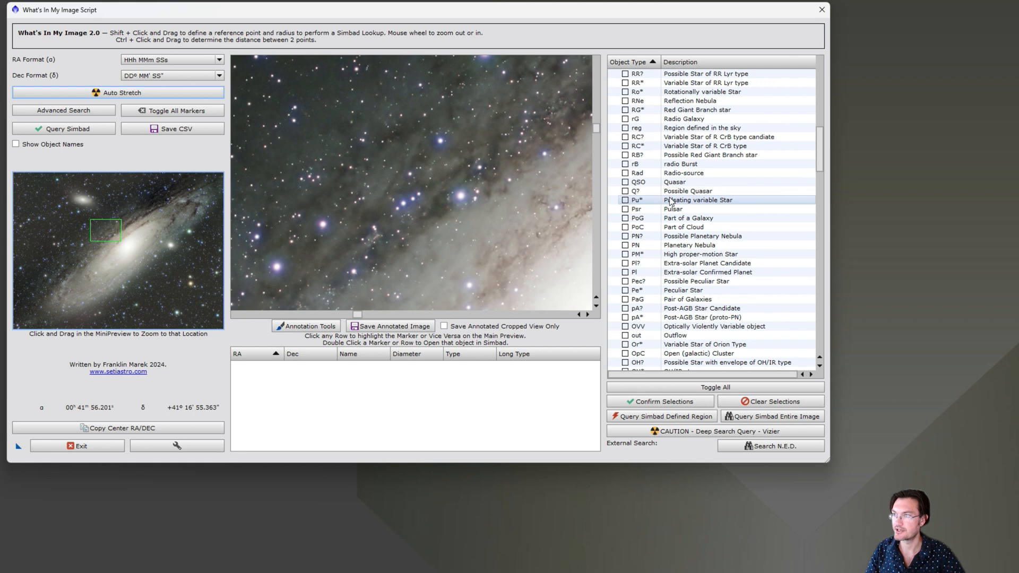
left_click(626, 183)
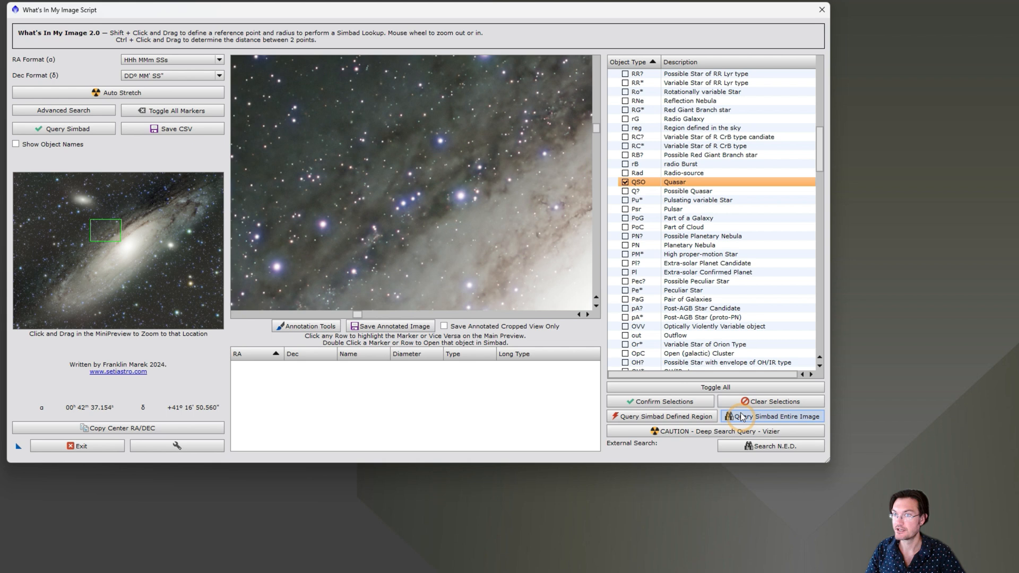
Query Simbad over the entire image, listing QSO entries and plotting their markers.
left_click(773, 416)
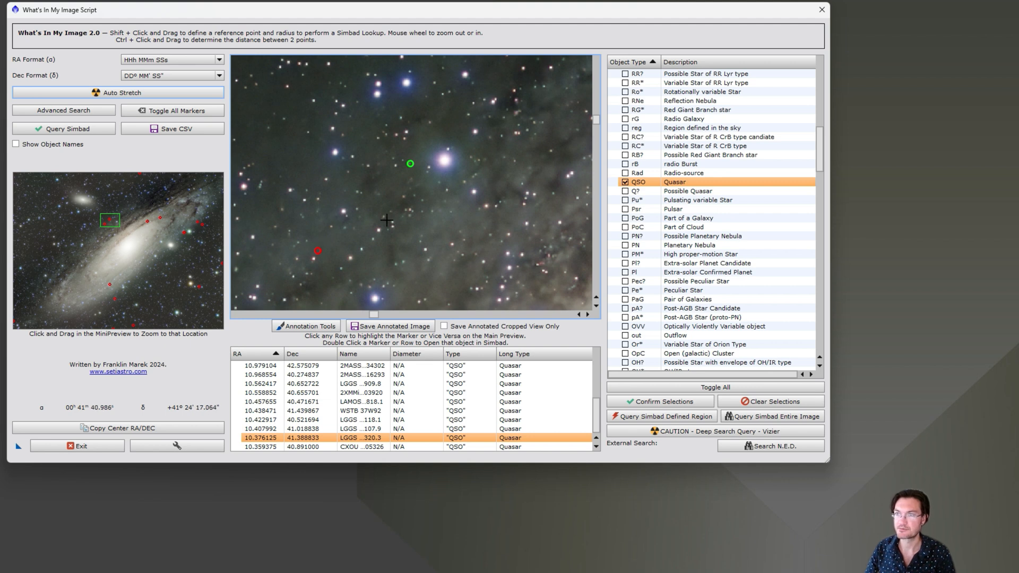
mouse_move(437, 202)
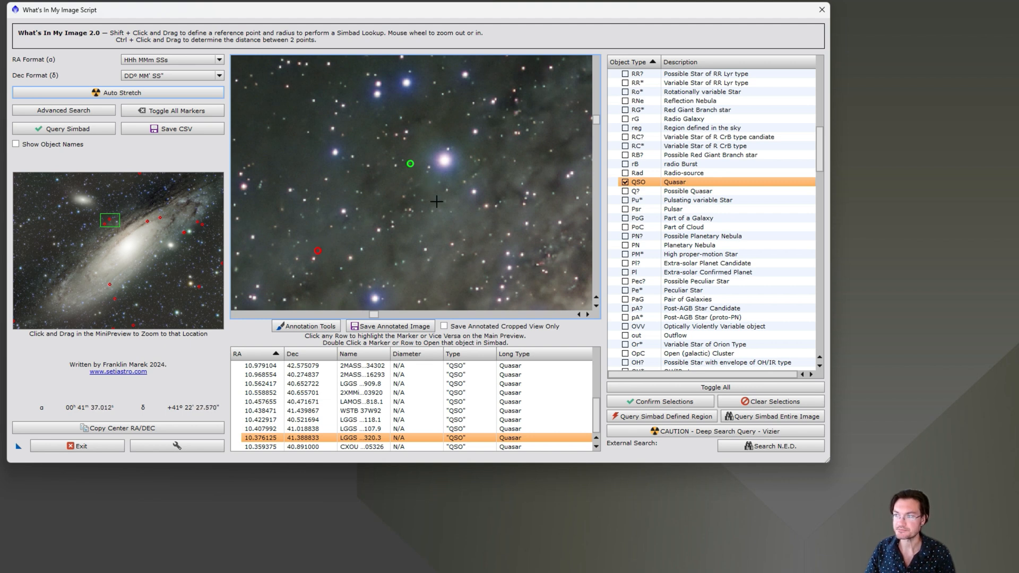
mouse_move(306, 327)
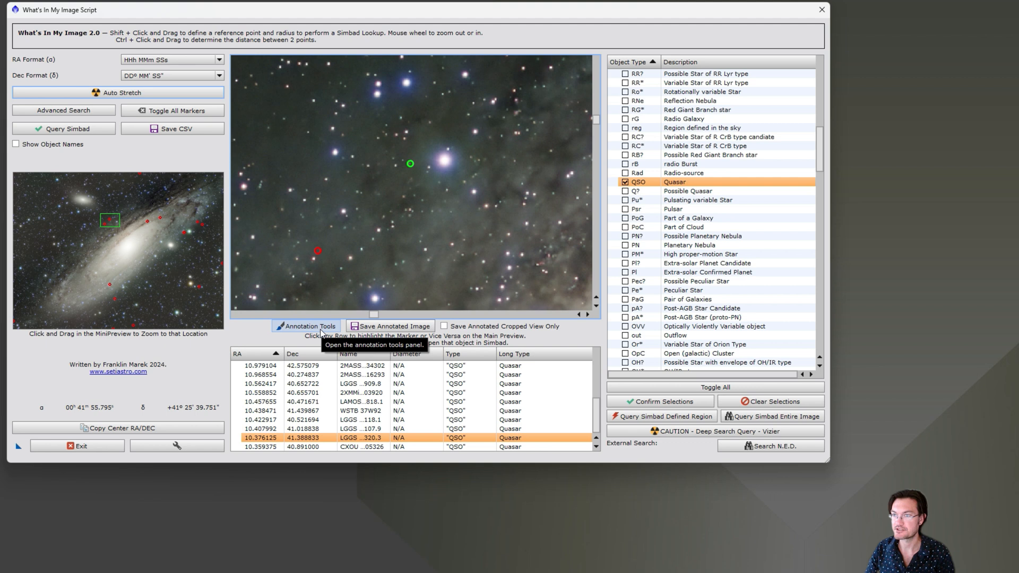
Show the Annotation Tools panel beneath the quasar results.
left_click(306, 326)
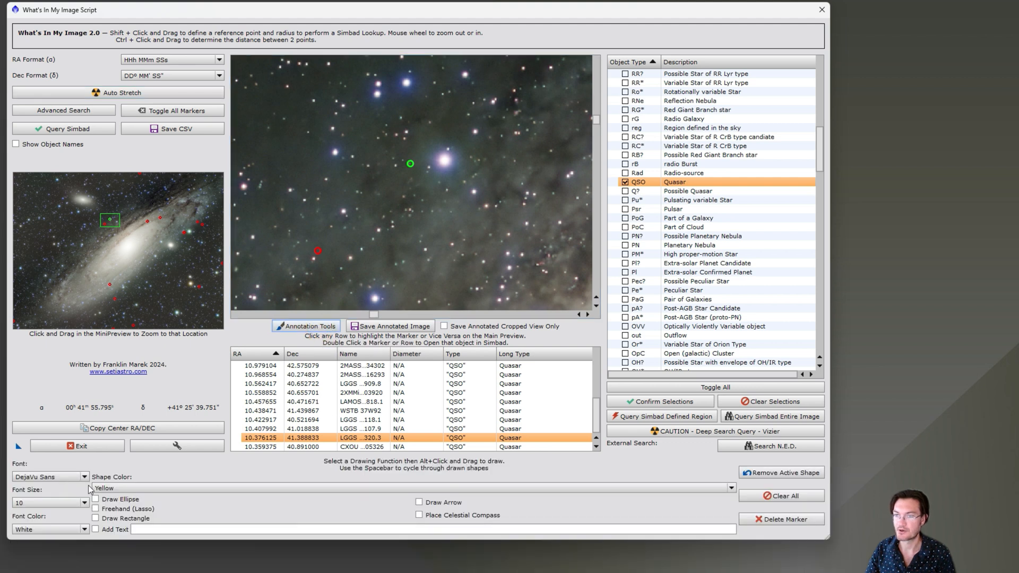
mouse_move(471, 513)
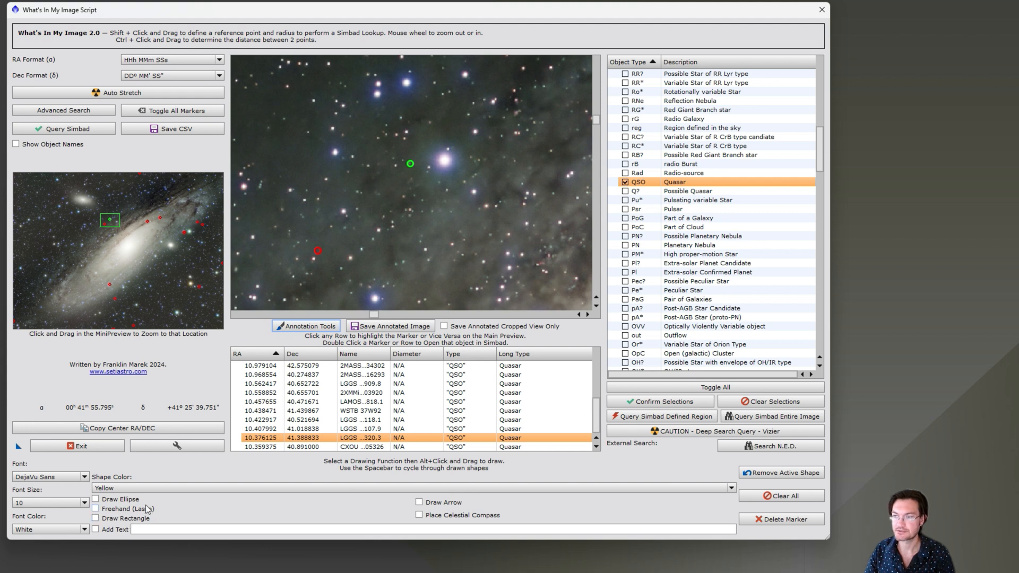
mouse_move(393, 237)
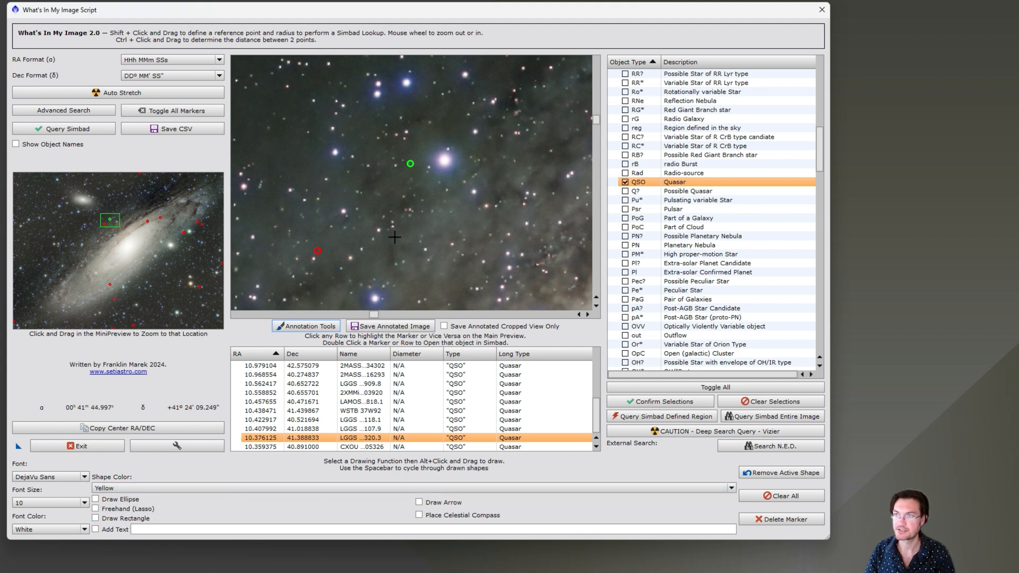
mouse_move(426, 196)
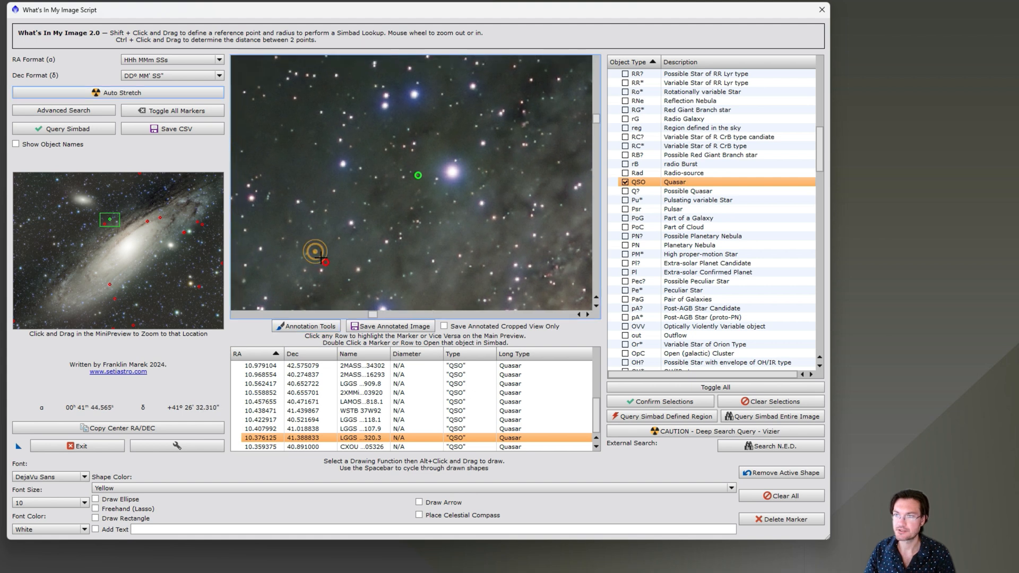
View quasar LGGS J004130.25+412320.3 in Simbad and select its redshift 1.895.
left_click(362, 411)
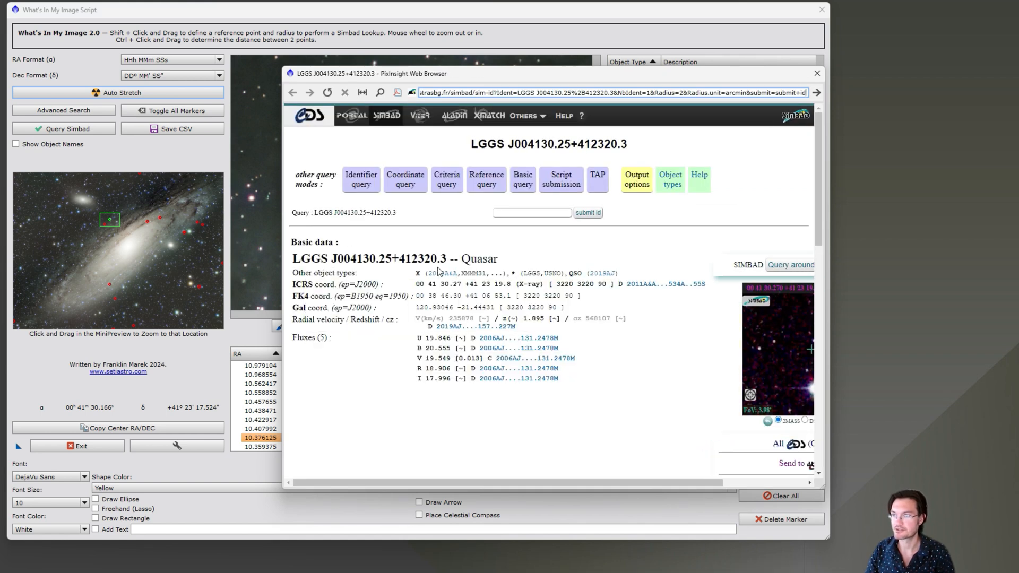
mouse_move(500, 320)
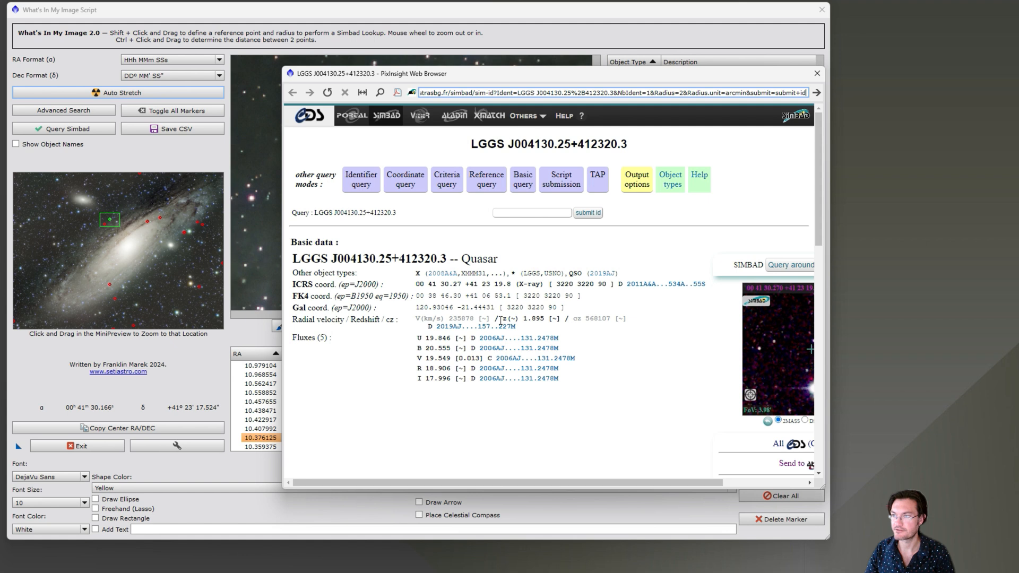
double_click(524, 318)
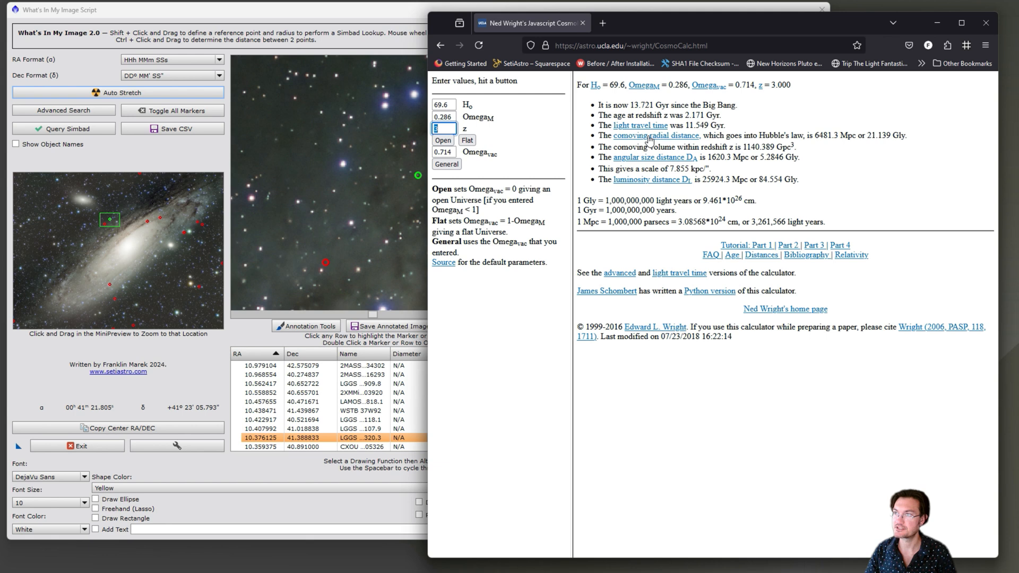
mouse_move(503, 188)
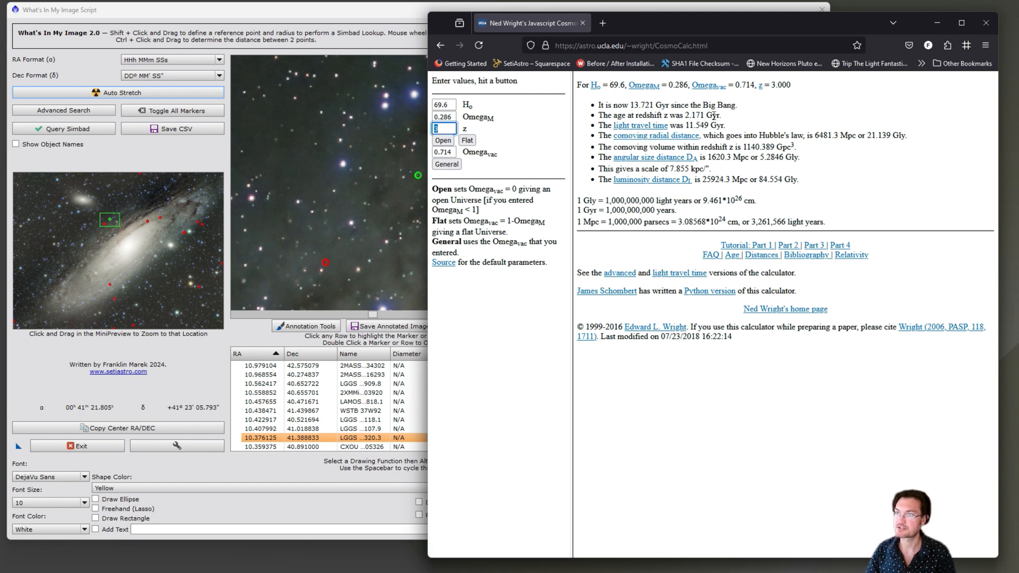
Calculate flat-universe distances for z=1.9 and select the 16.703 Gly comoving distance.
type("1.9")
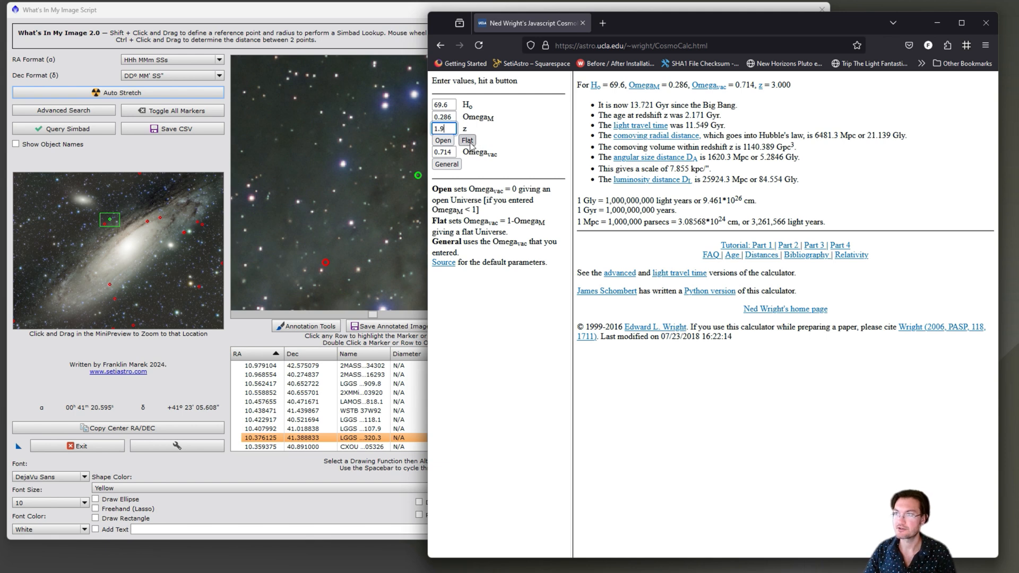
left_click(467, 140)
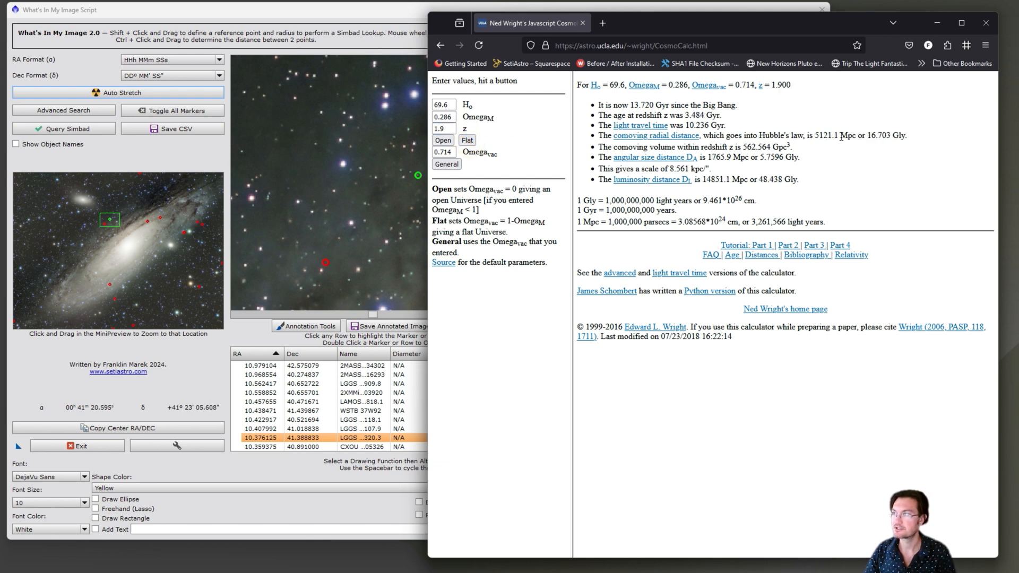
double_click(878, 135)
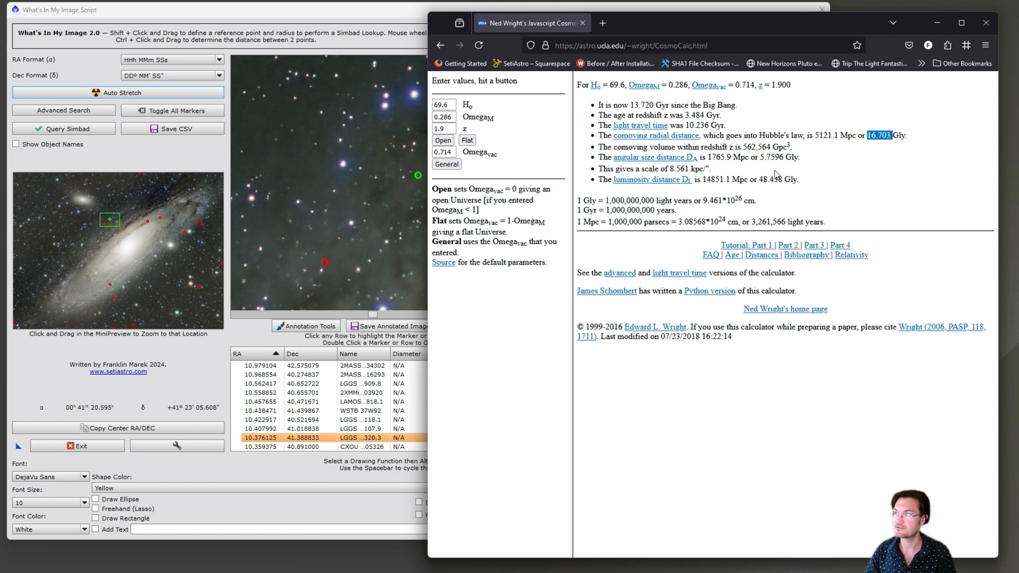
mouse_move(805, 186)
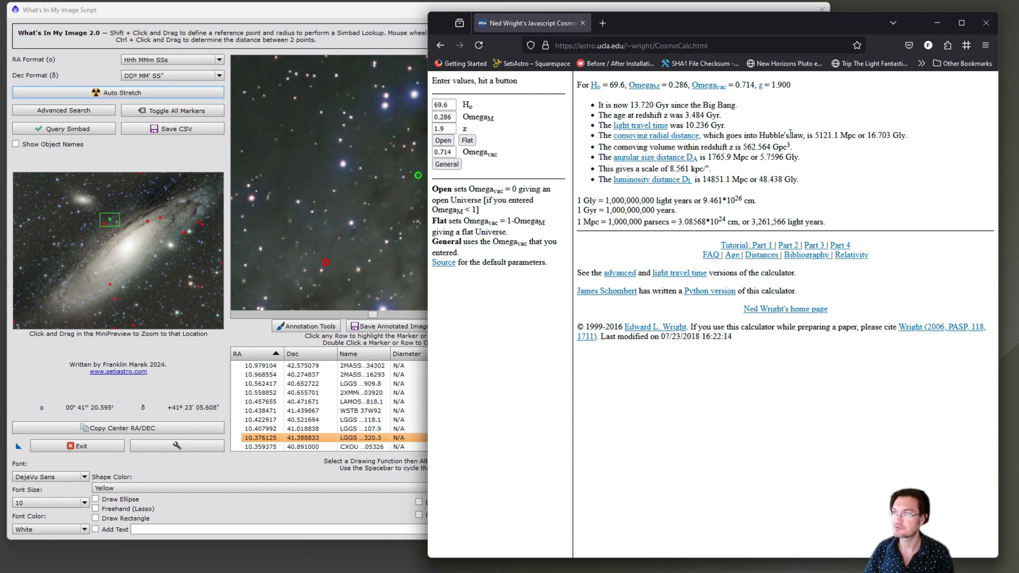
mouse_move(806, 25)
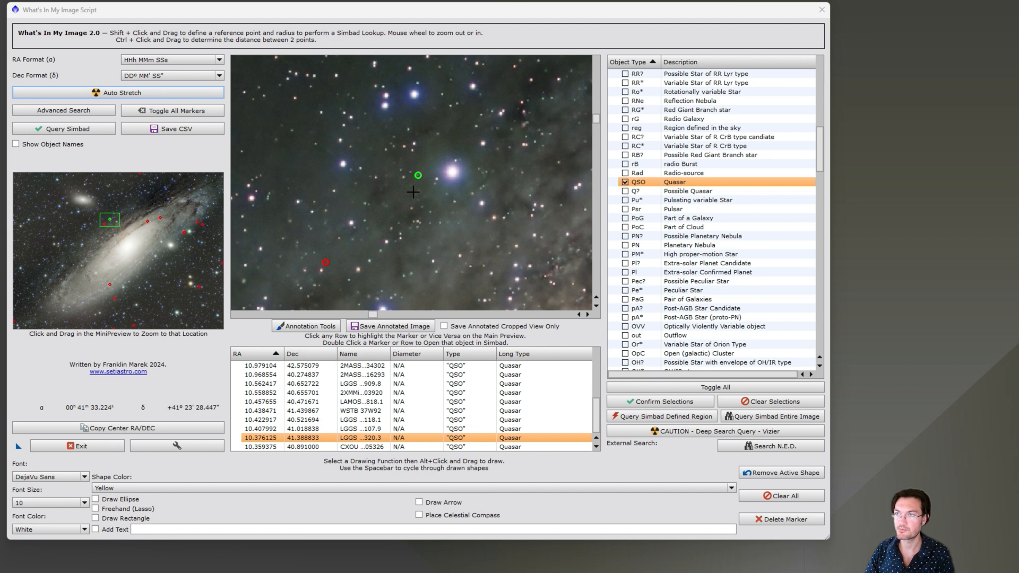
mouse_move(417, 194)
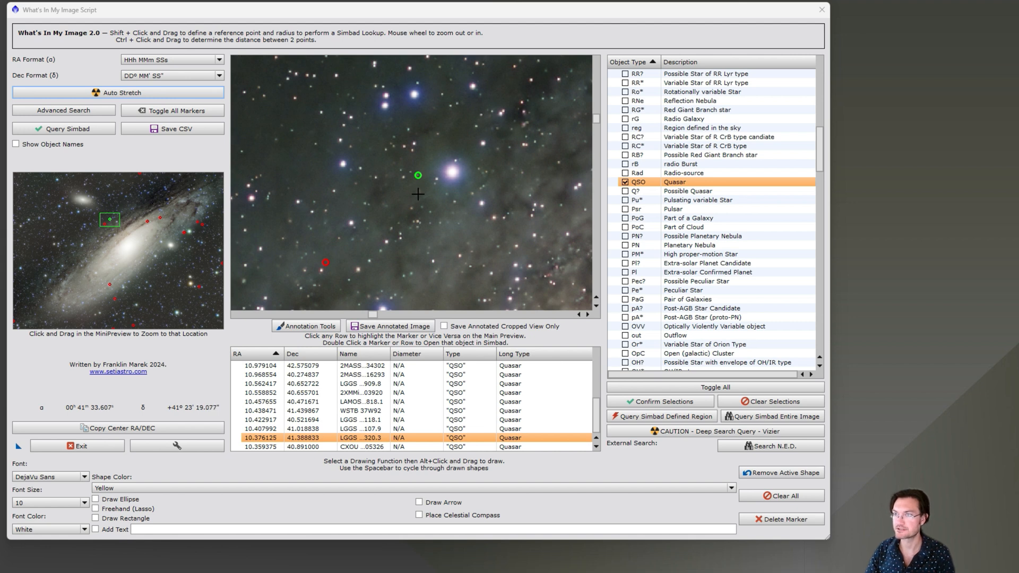
mouse_move(387, 202)
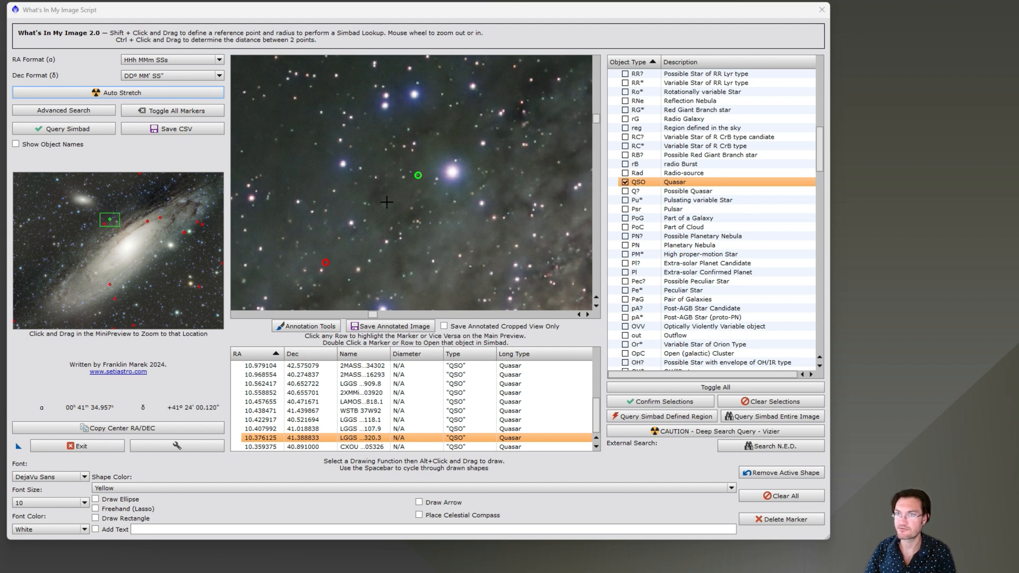
Turn on Show Object Names so quasar markers get labels like WSTB 37W92.
left_click(16, 143)
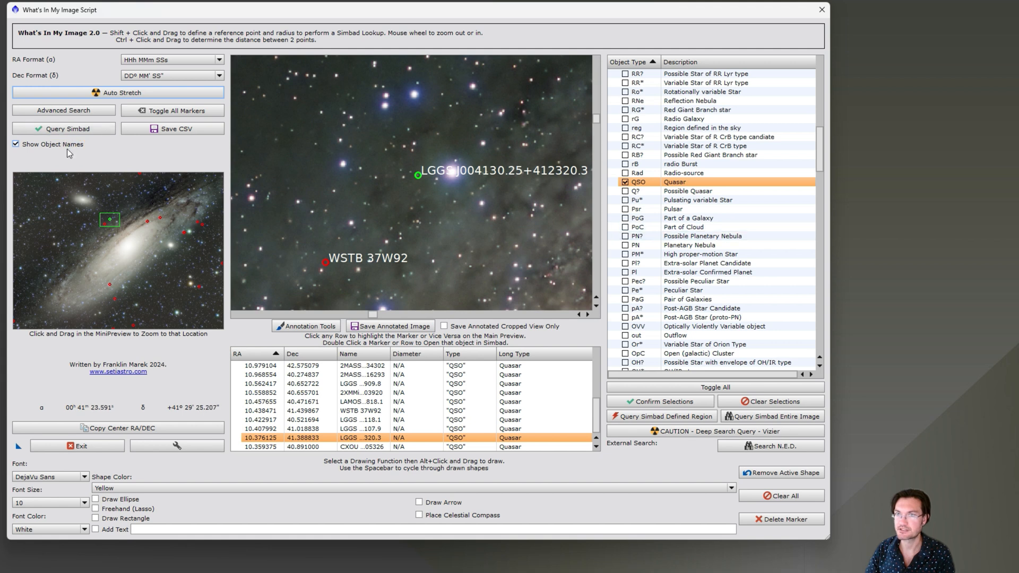
mouse_move(524, 244)
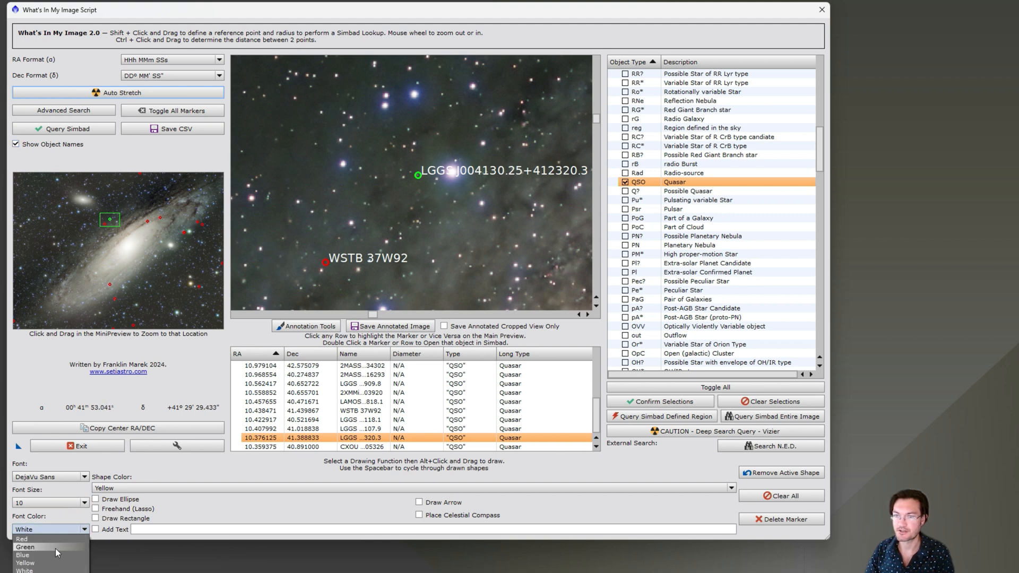
Make the name labels green, size 10, Times New Roman, and select the WSTB 37W92 marker.
left_click(25, 547)
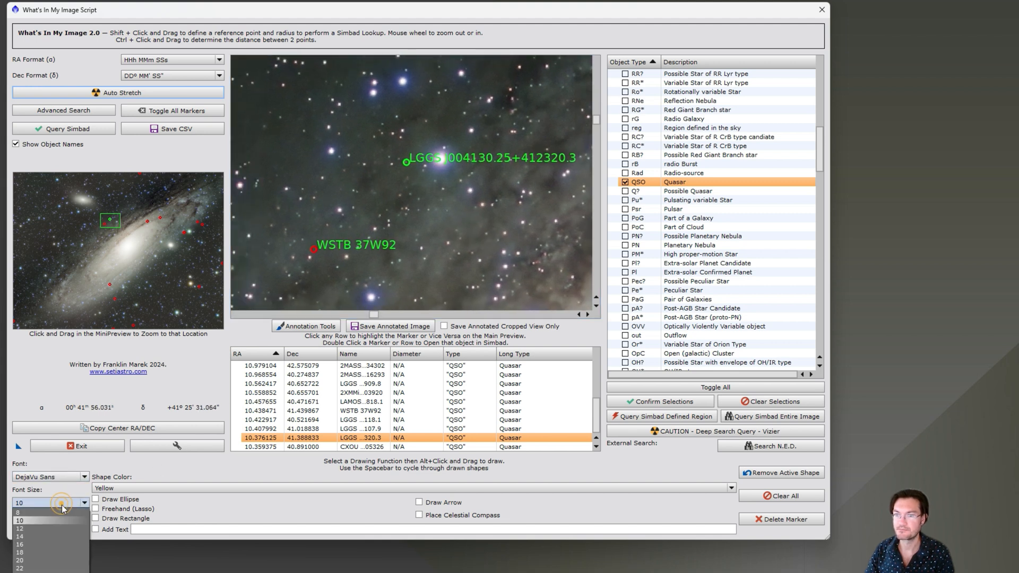
left_click(19, 535)
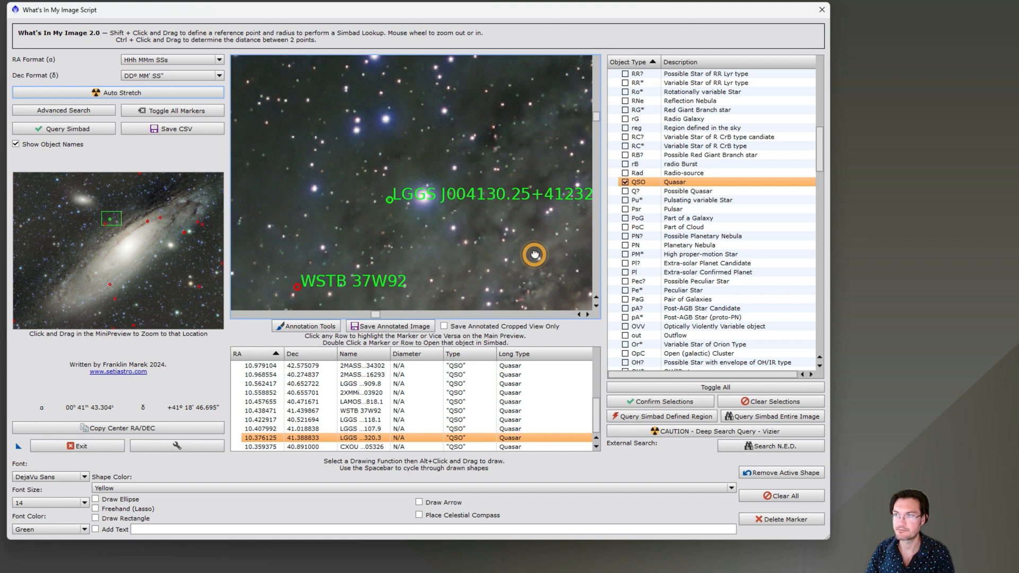
left_click(84, 503)
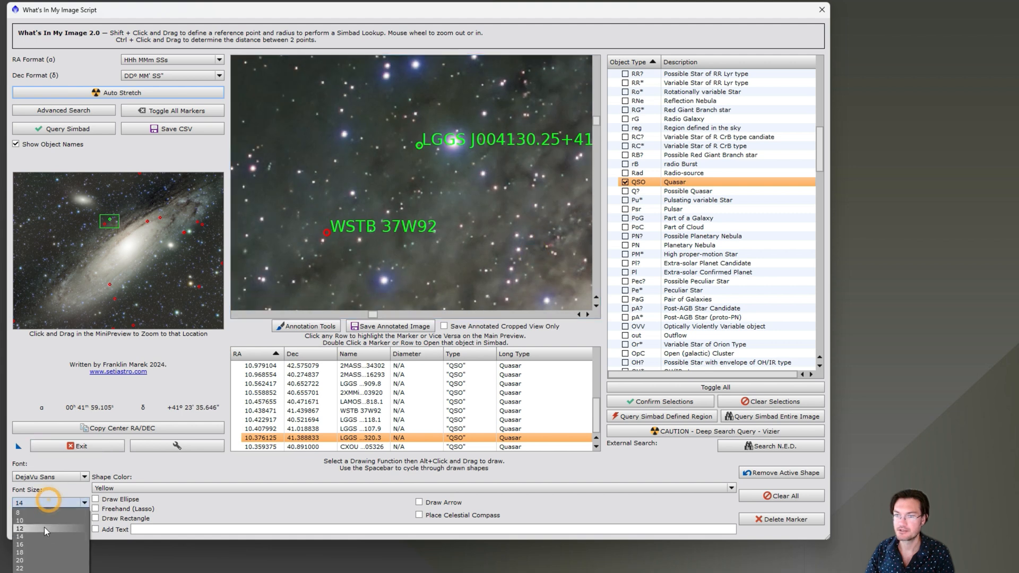
left_click(48, 476)
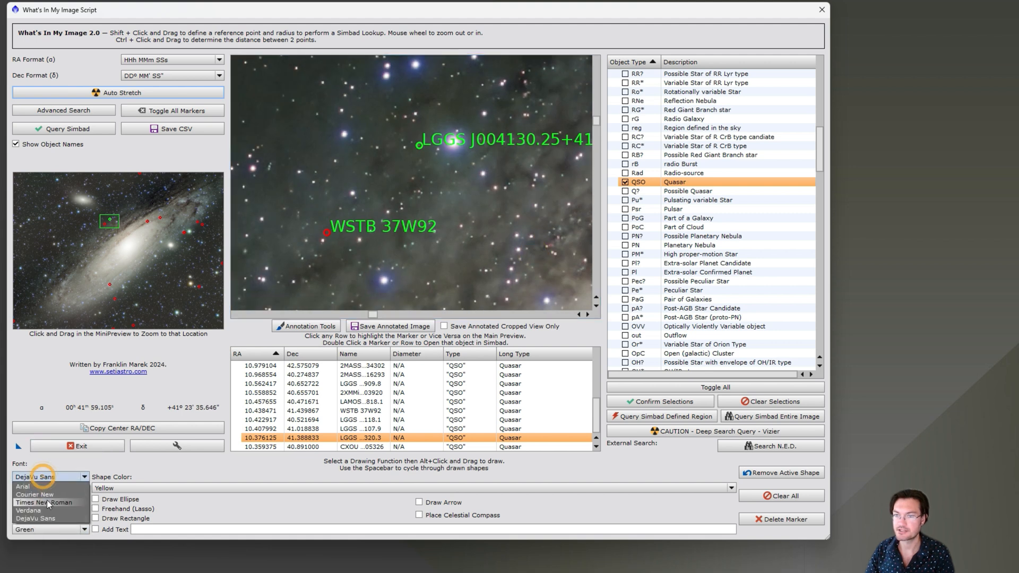
left_click(44, 502)
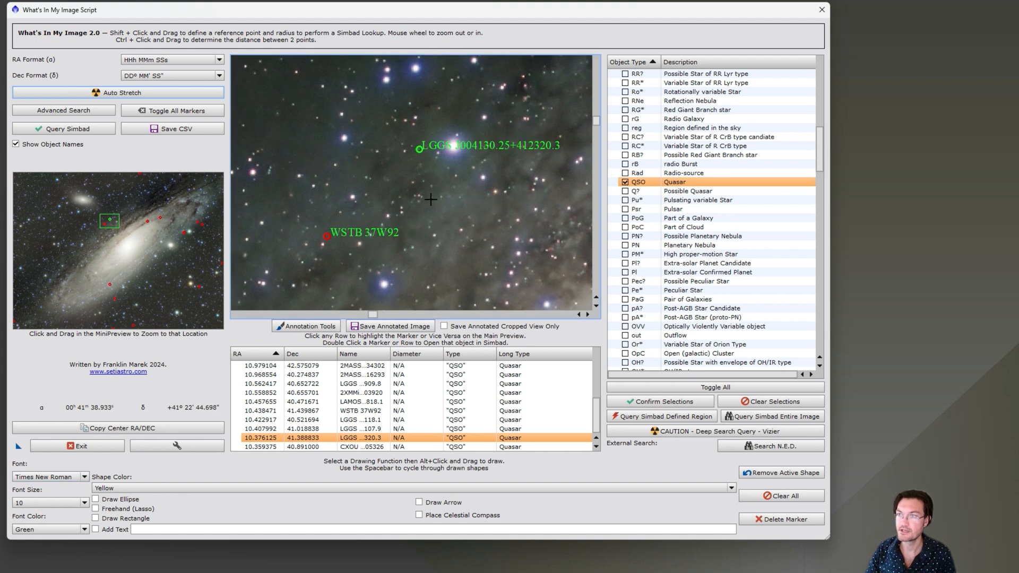
mouse_move(323, 236)
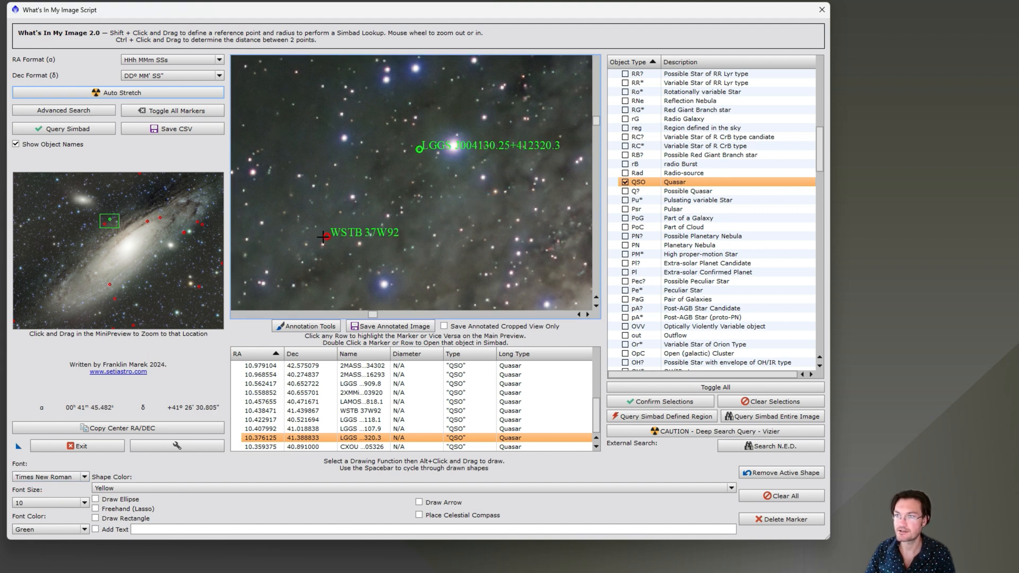
left_click(363, 411)
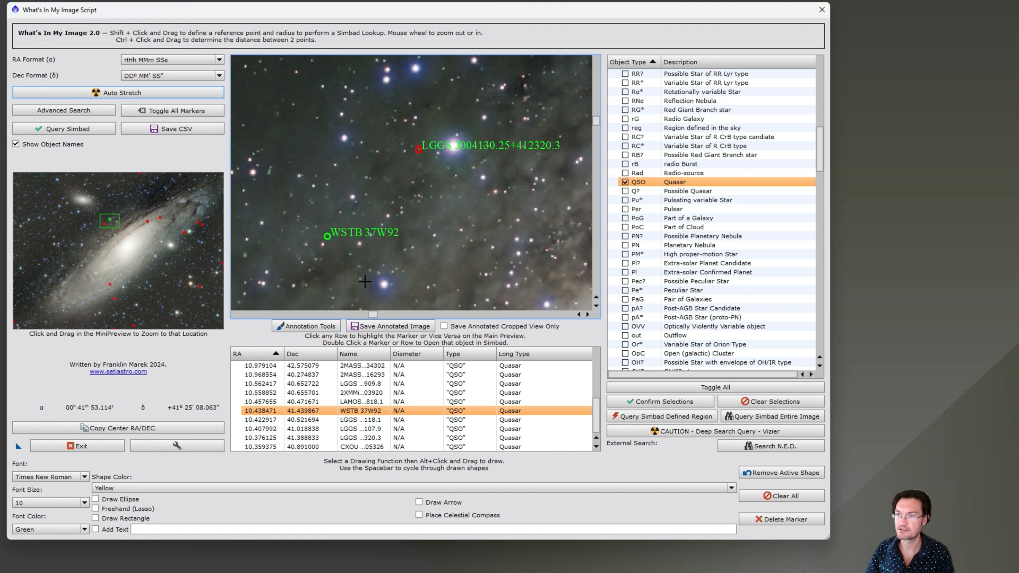
mouse_move(353, 280)
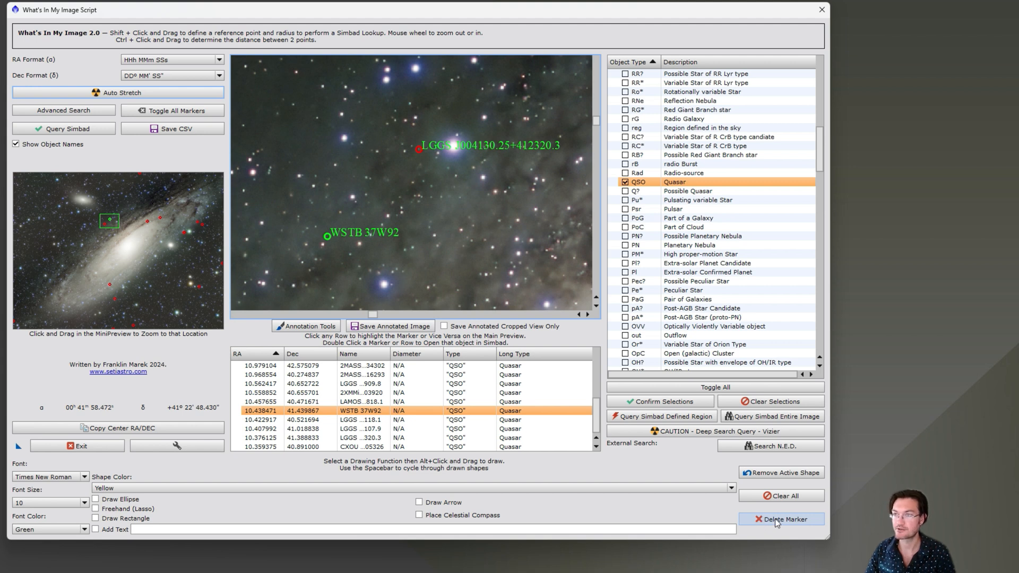
Delete the selected WSTB 37W92 marker, leaving the LGGS J004130.25+412320.3 label.
left_click(781, 519)
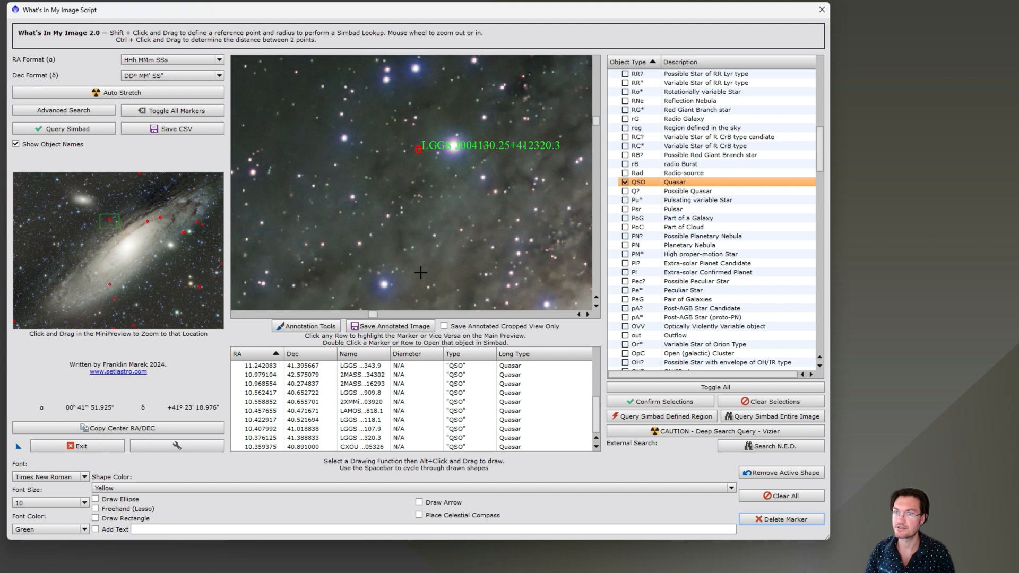
mouse_move(418, 211)
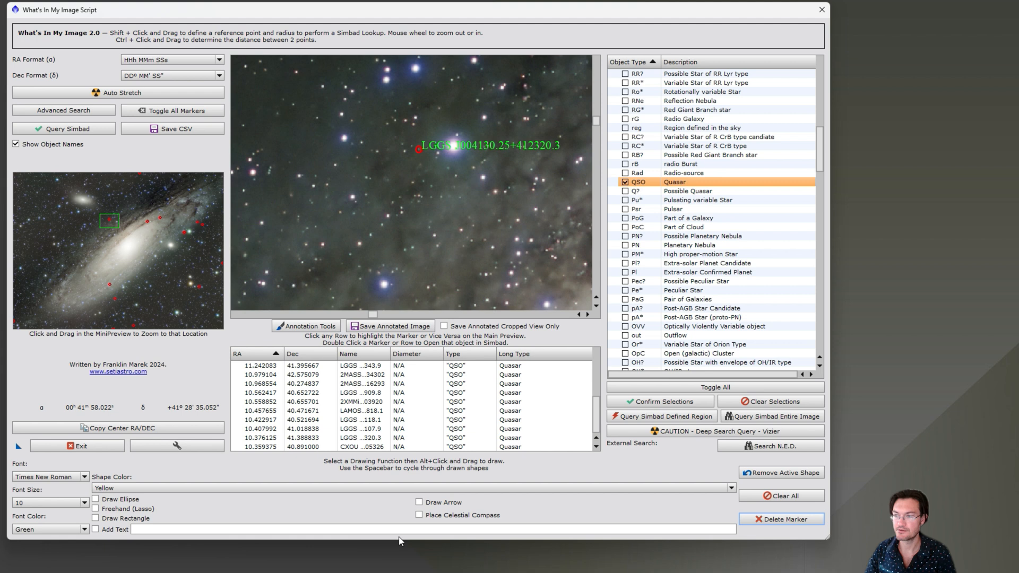
Draw an arrow to the LGGS quasar and enter annotation text '16.7 BLy Away!!'.
left_click(419, 502)
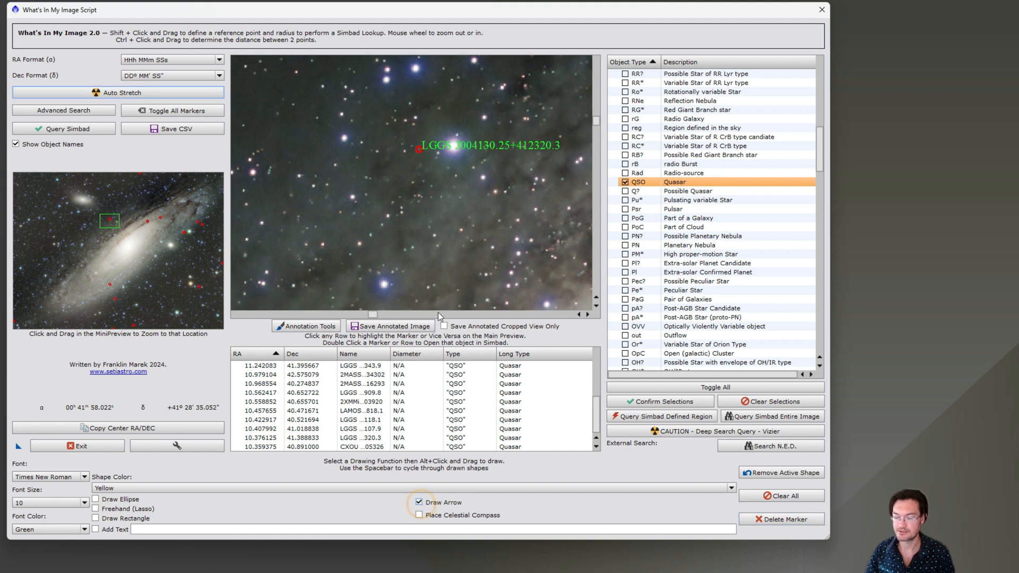
mouse_move(377, 248)
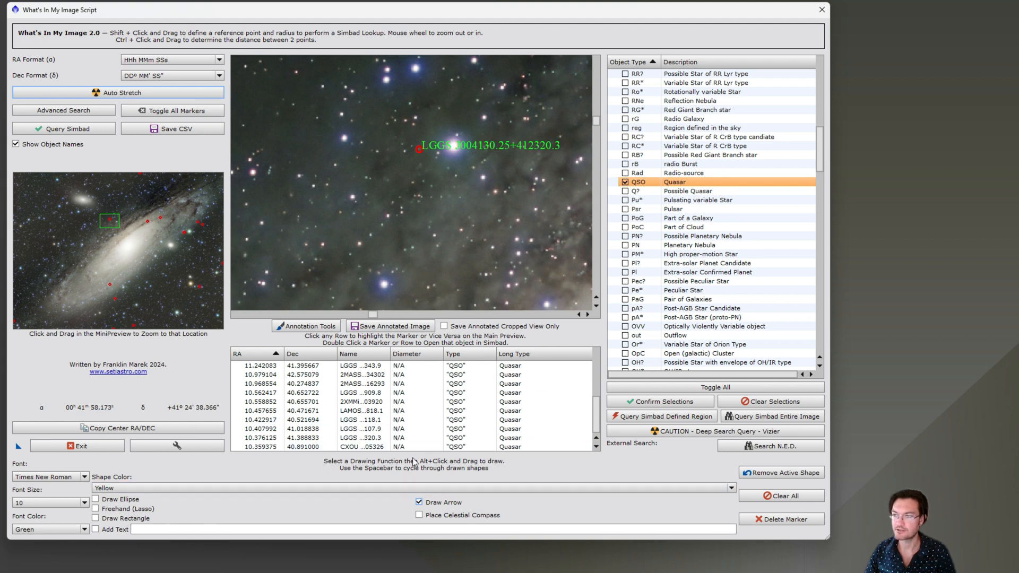
mouse_move(368, 211)
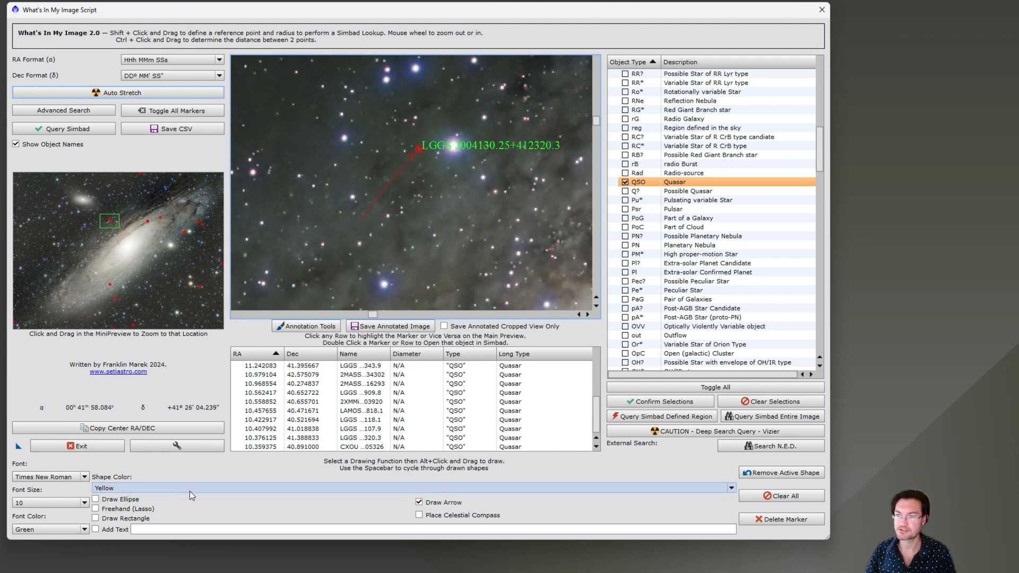
left_click(95, 530)
type("1")
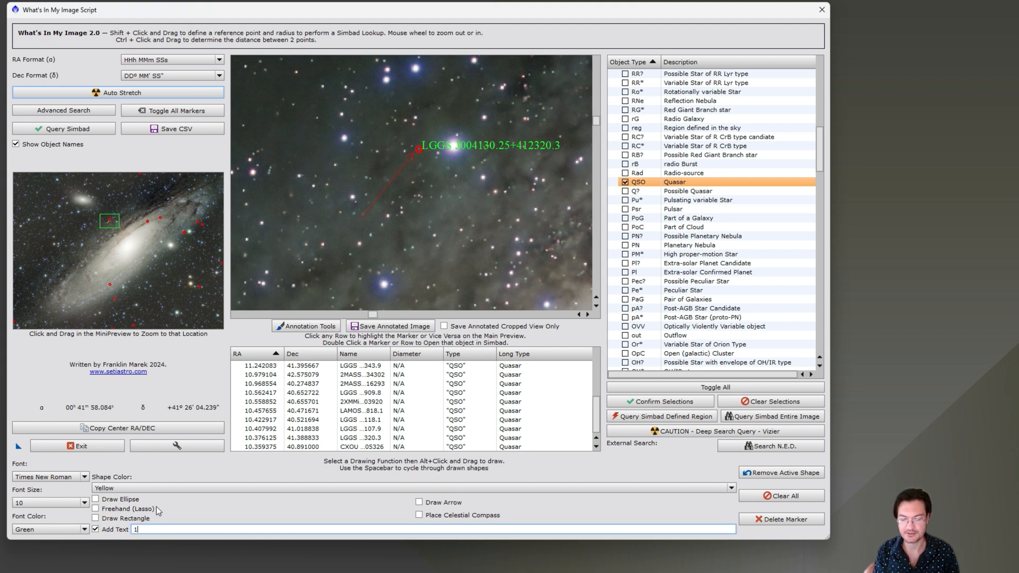
type("6.7 B")
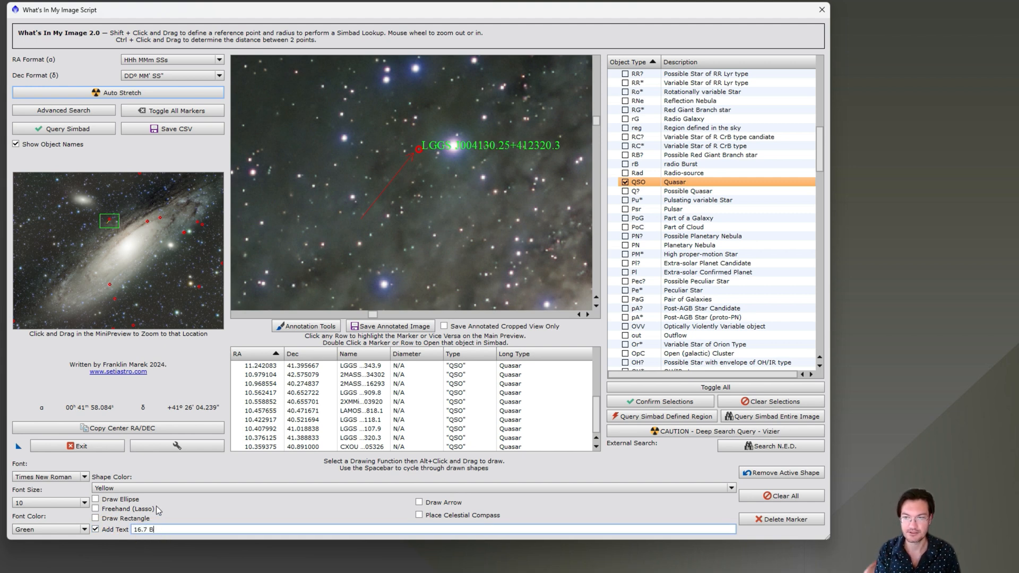
type("Ly Away!!")
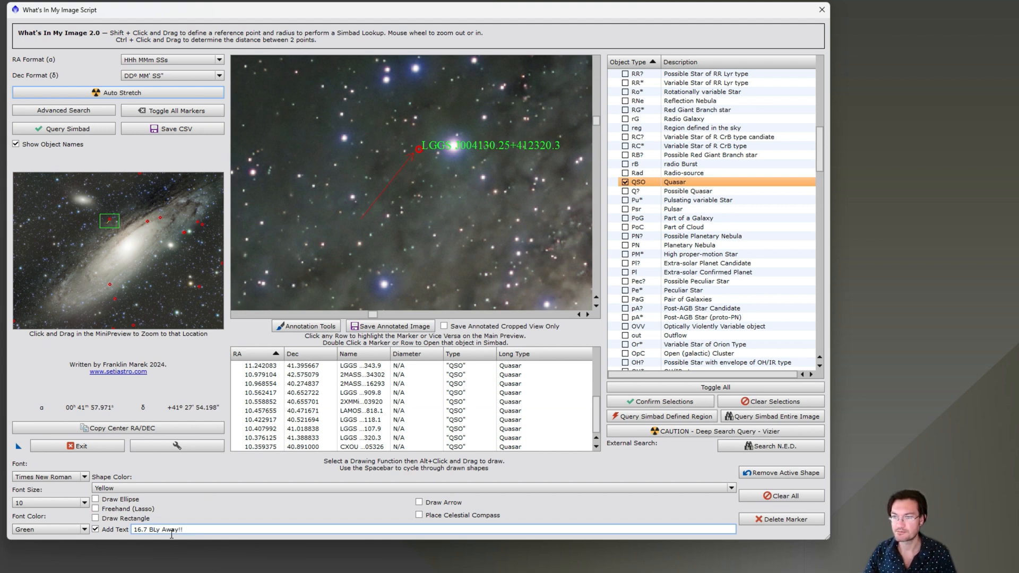
mouse_move(361, 239)
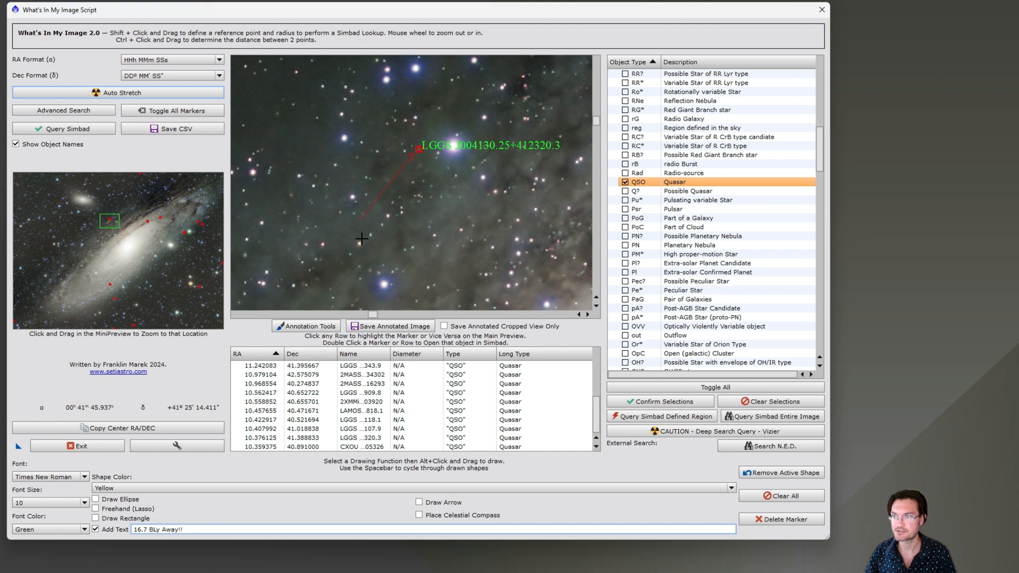
mouse_move(361, 232)
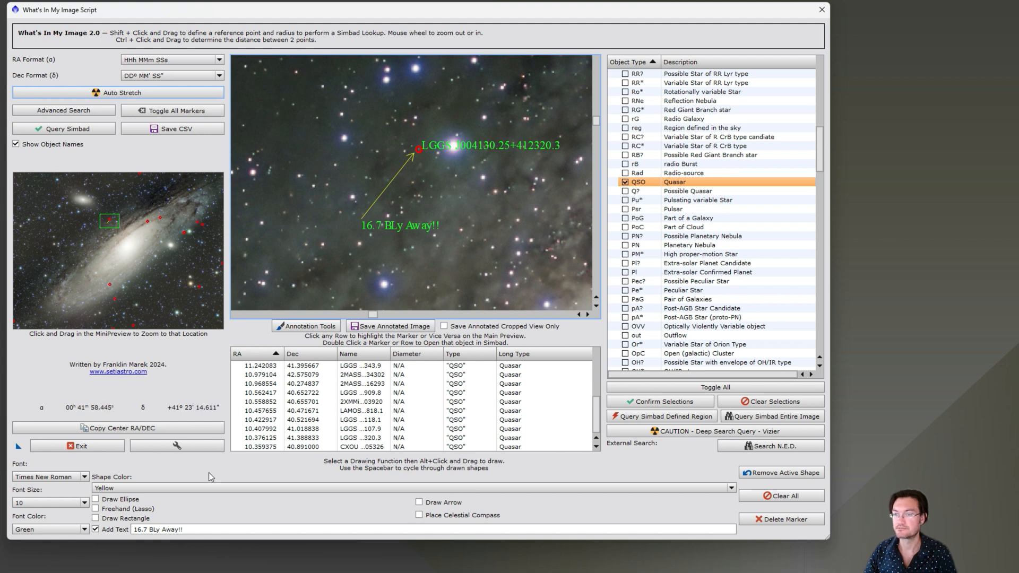
Change the shape colour, place the label and ellipse, and delete a stray freehand scribble.
left_click(95, 510)
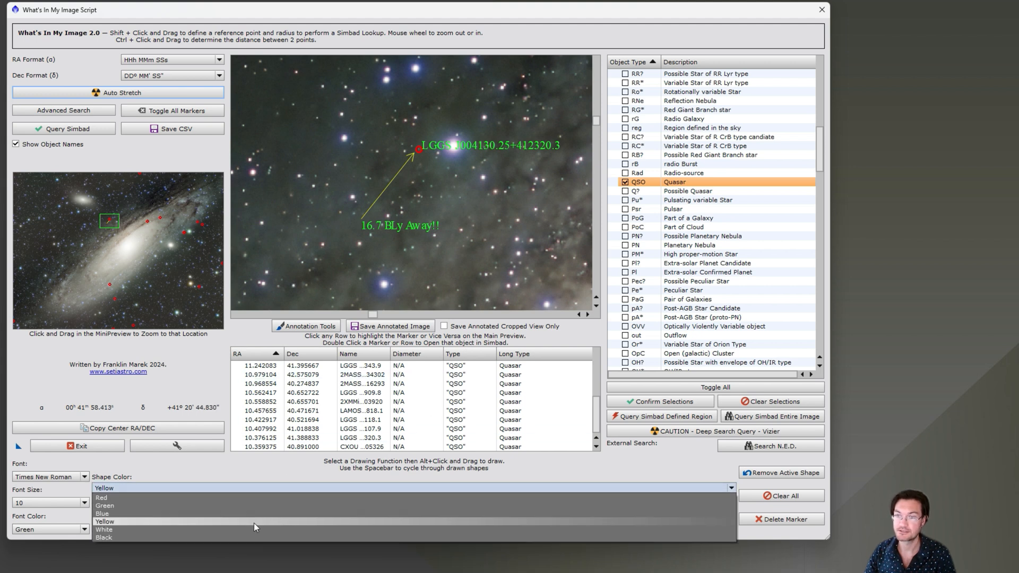
mouse_move(241, 524)
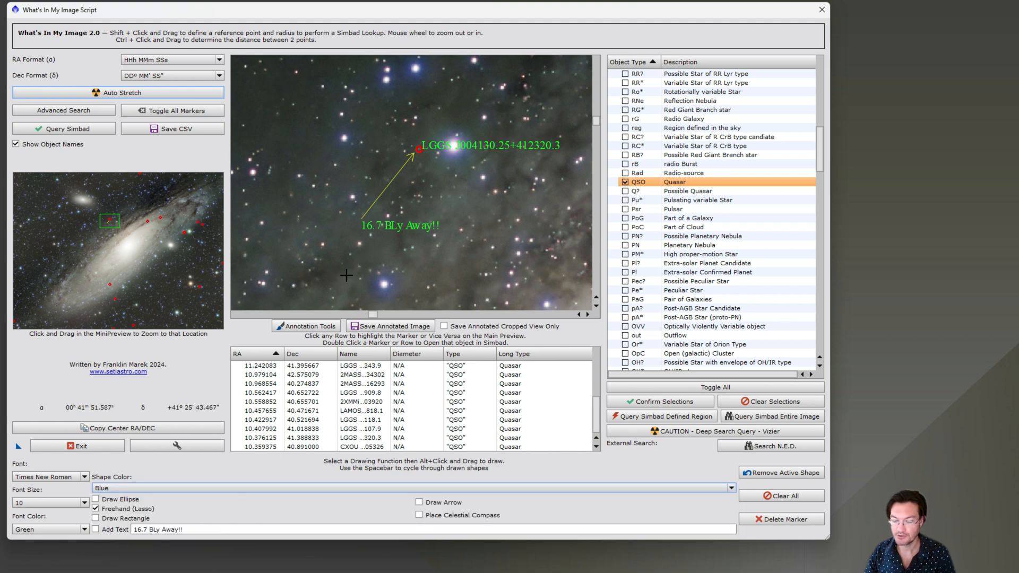
left_click(353, 241)
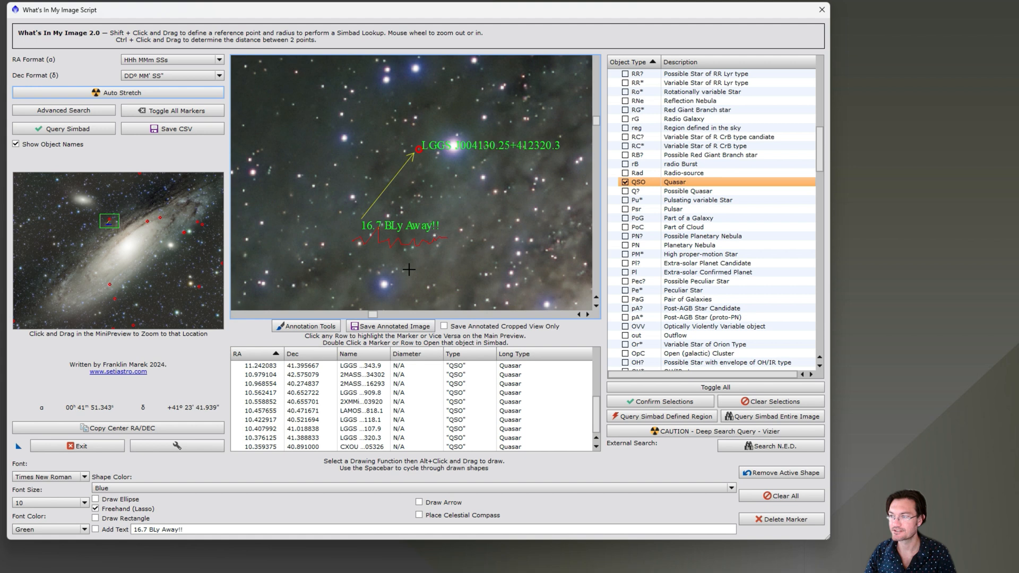
mouse_move(382, 244)
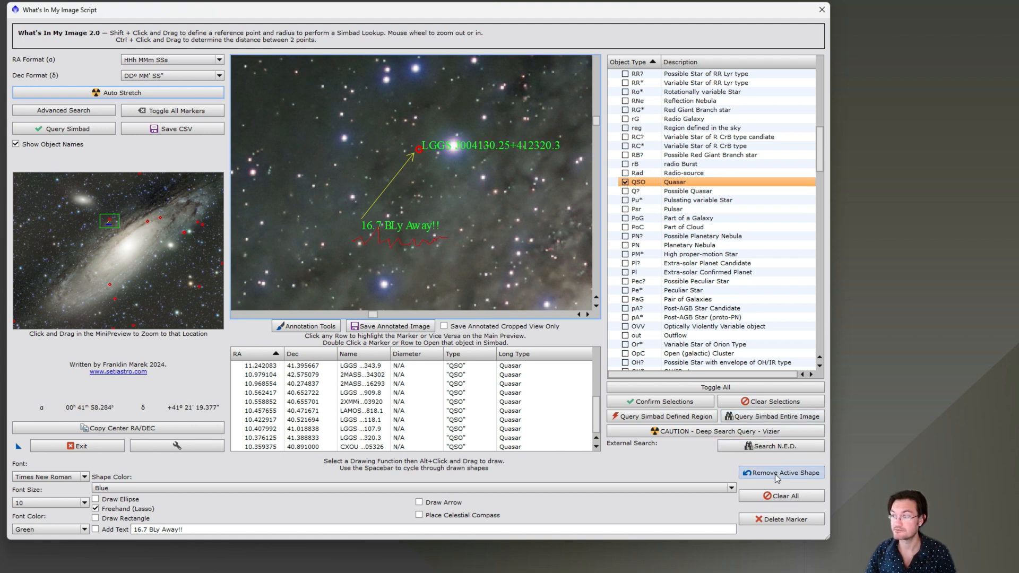
left_click(781, 472)
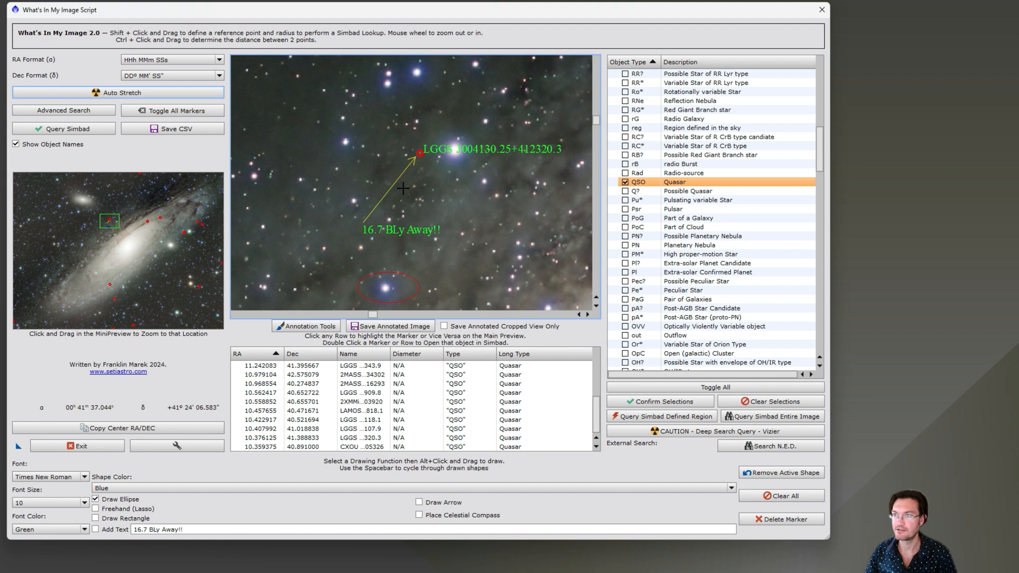
mouse_move(415, 199)
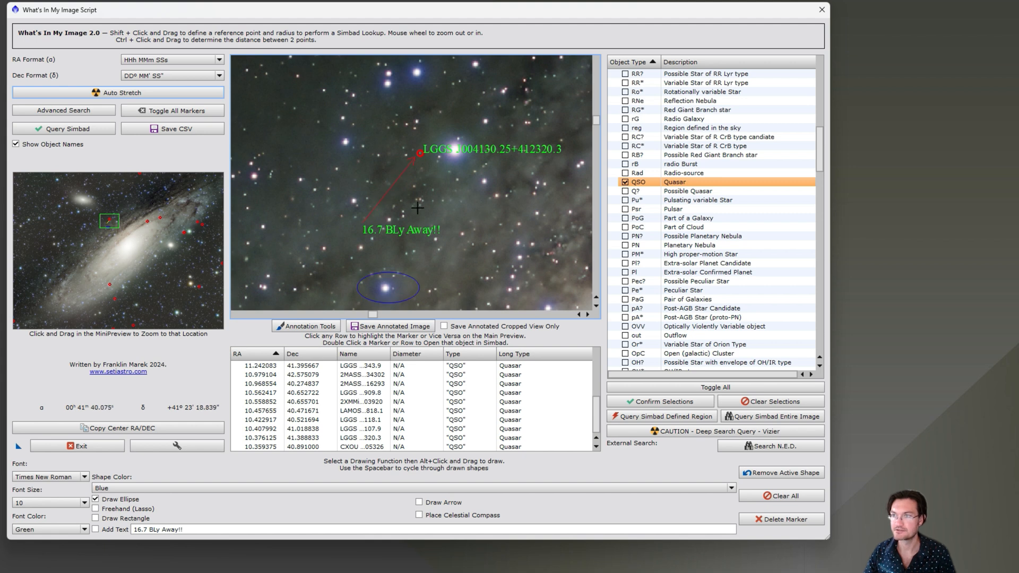
mouse_move(399, 175)
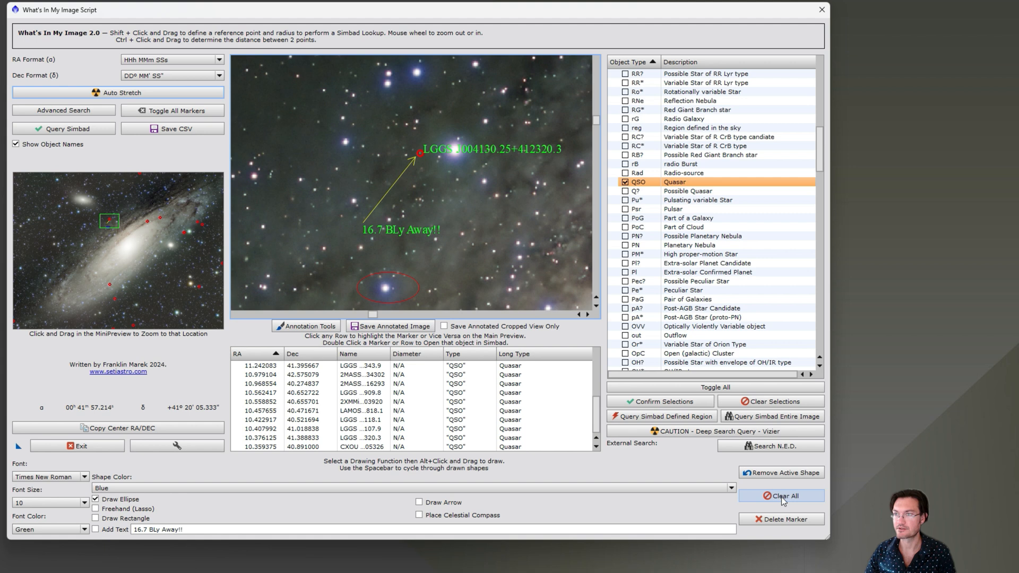
mouse_move(342, 245)
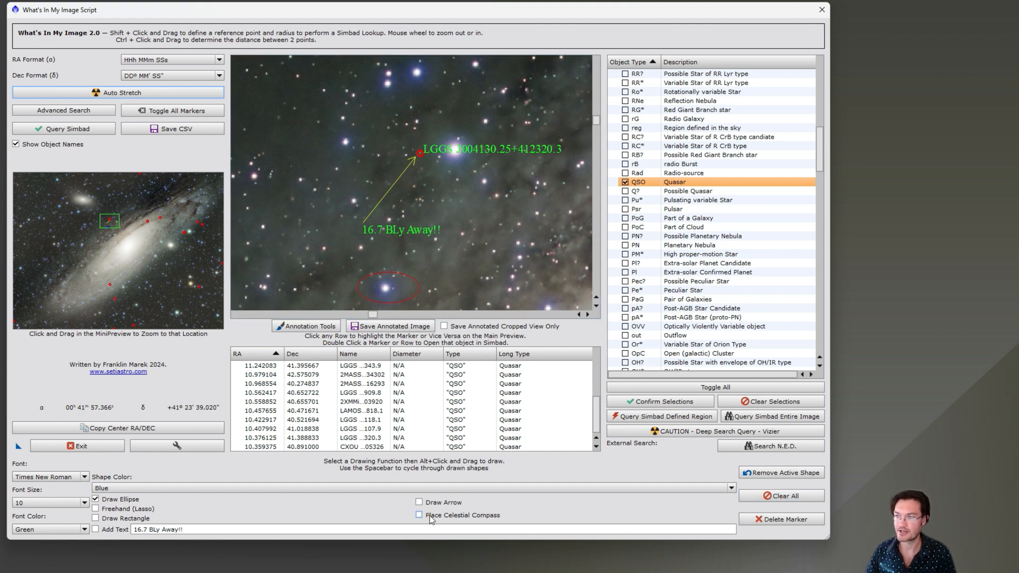
Enable Place Celestial Compass so a north–east compass can be dropped on the galaxy.
left_click(419, 515)
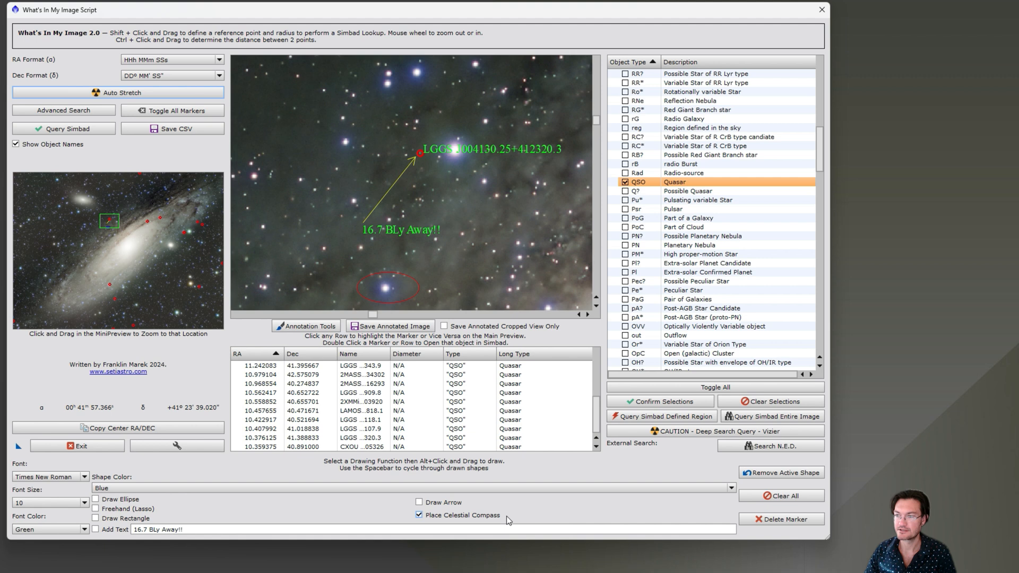
mouse_move(511, 503)
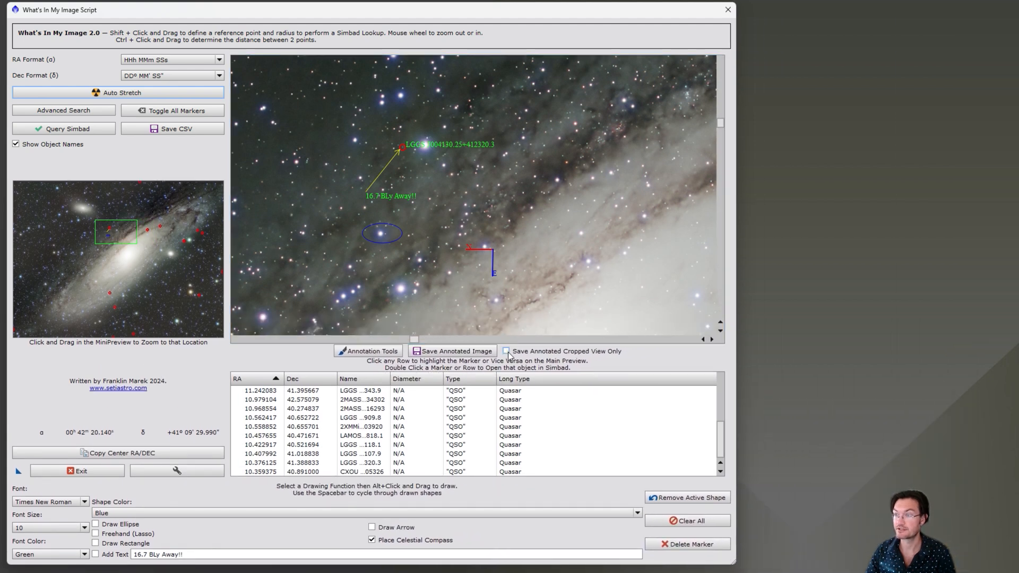
Export the cropped annotated view as a quality-100 JPEG, overwriting test.jpg on the Desktop.
left_click(506, 351)
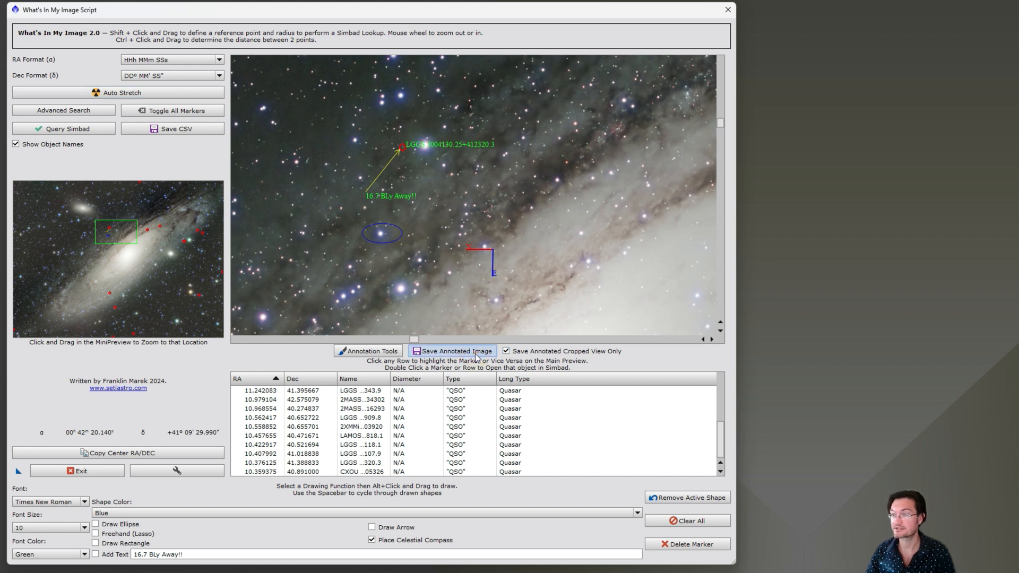
left_click(454, 351)
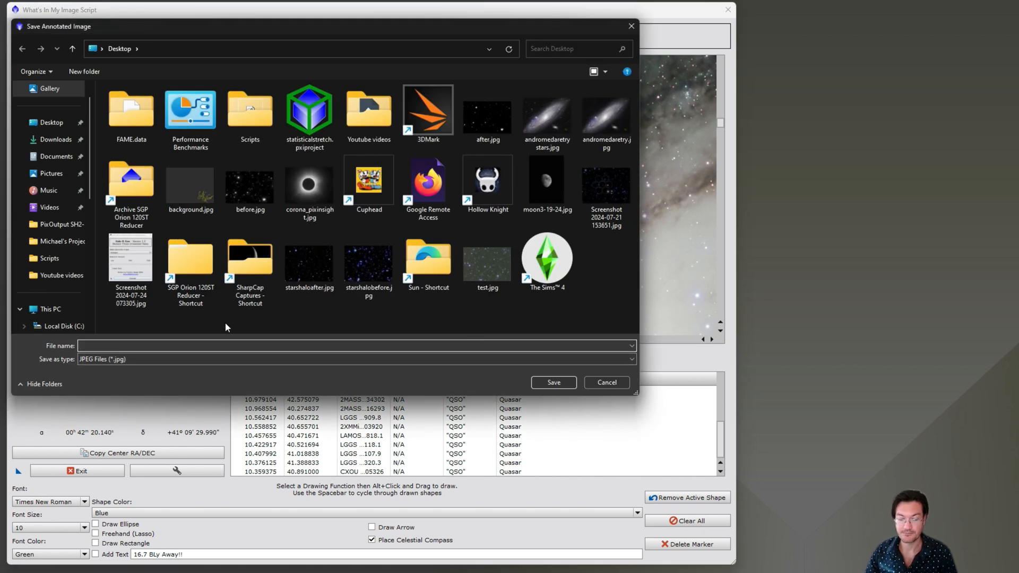
left_click(552, 382)
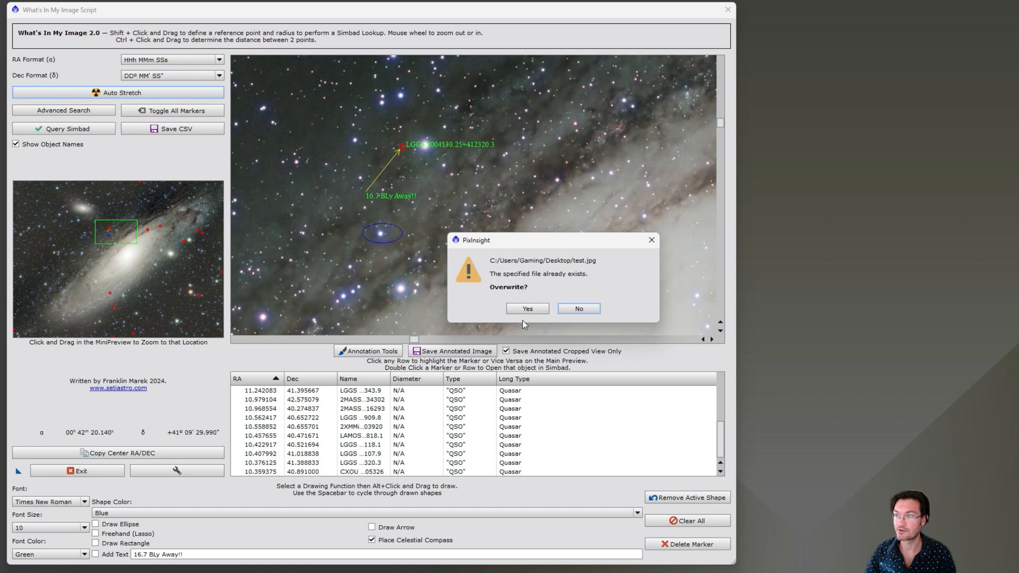
left_click(526, 308)
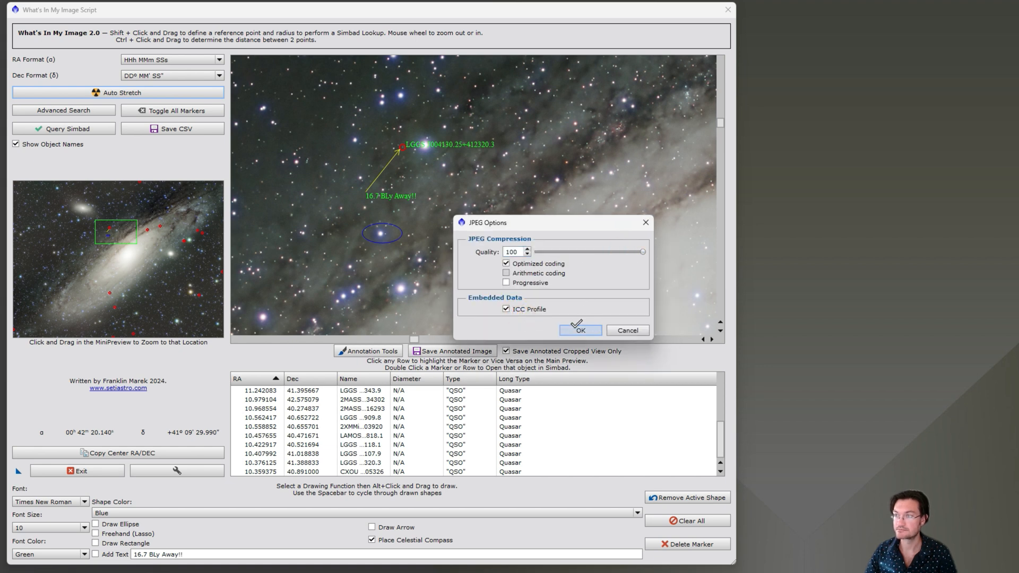
left_click(580, 330)
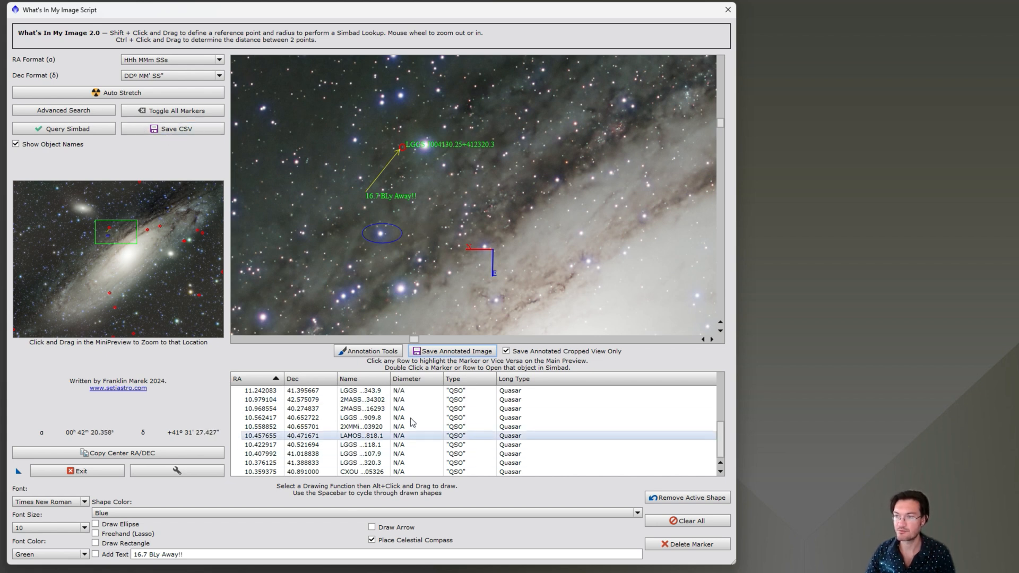
scroll("down", 3)
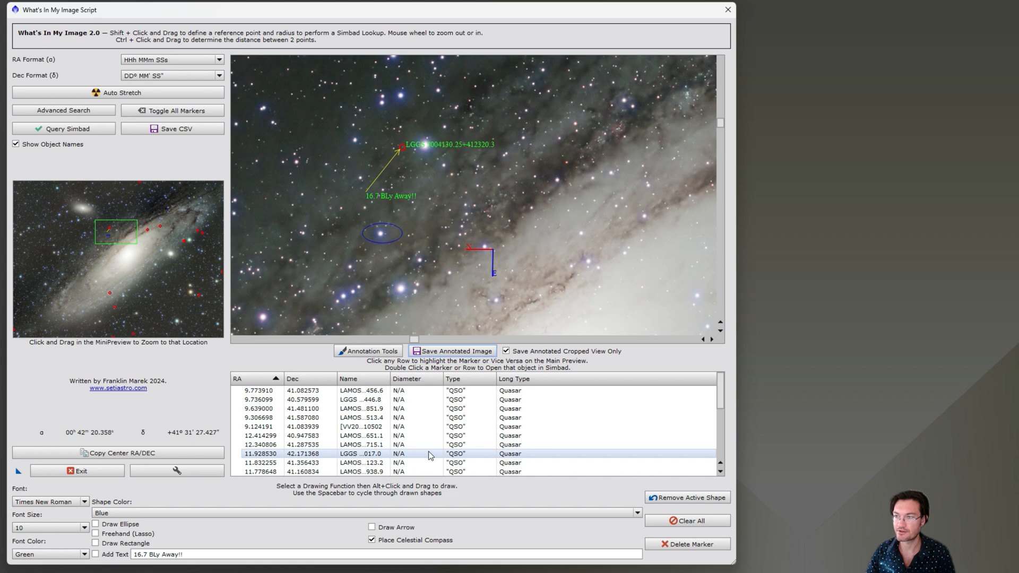
scroll("down", 3)
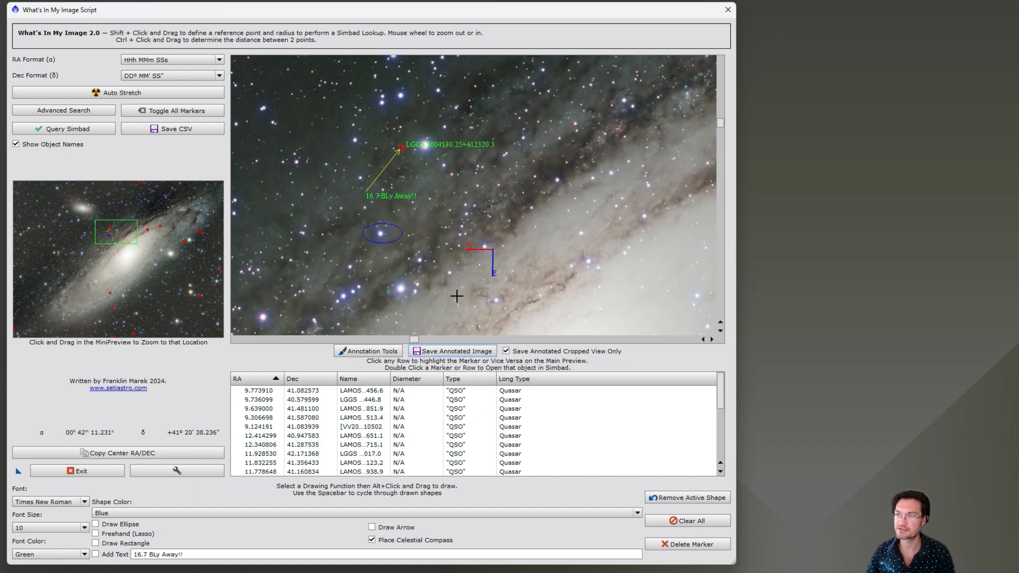
mouse_move(445, 267)
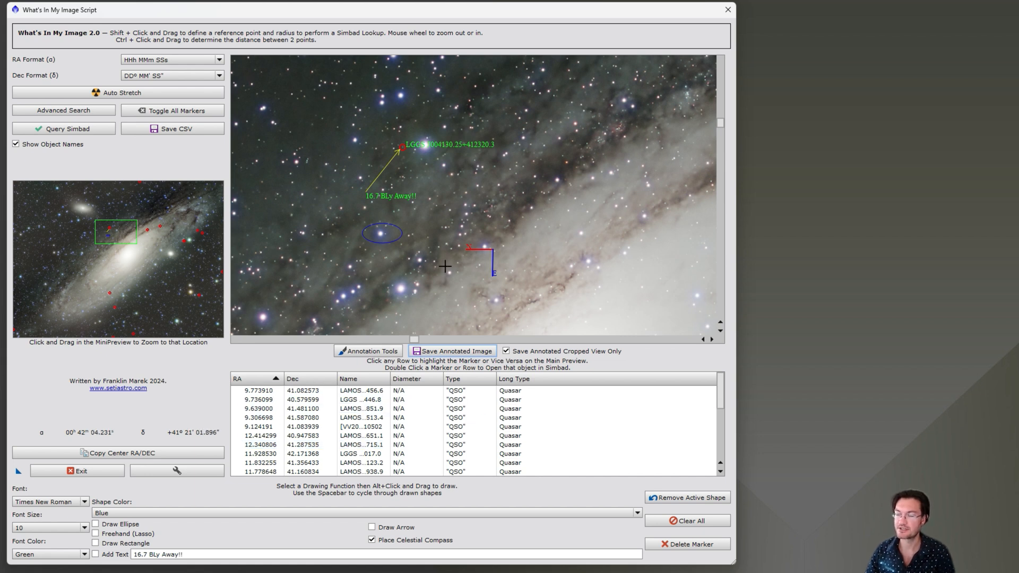
mouse_move(429, 261)
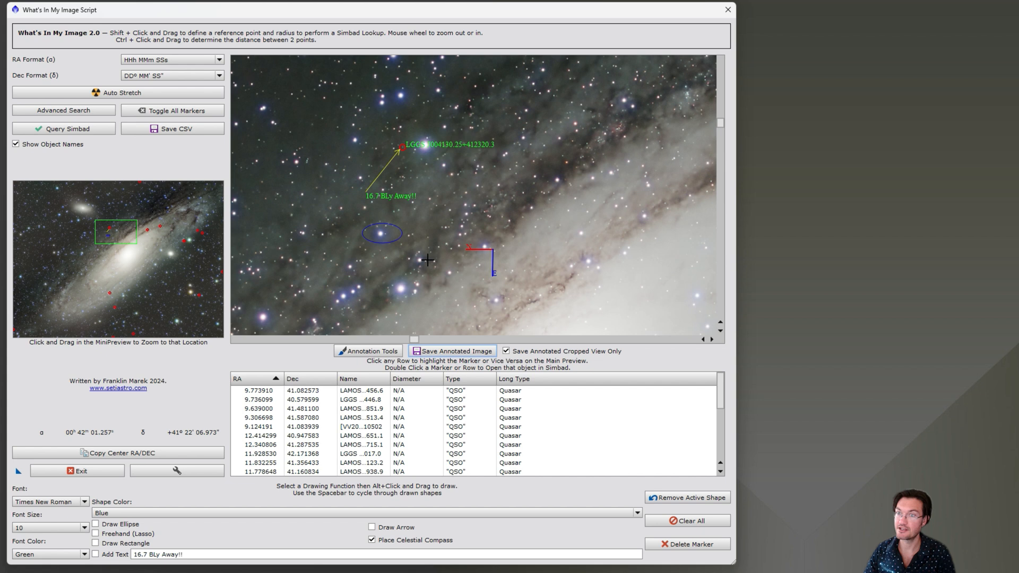
mouse_move(436, 261)
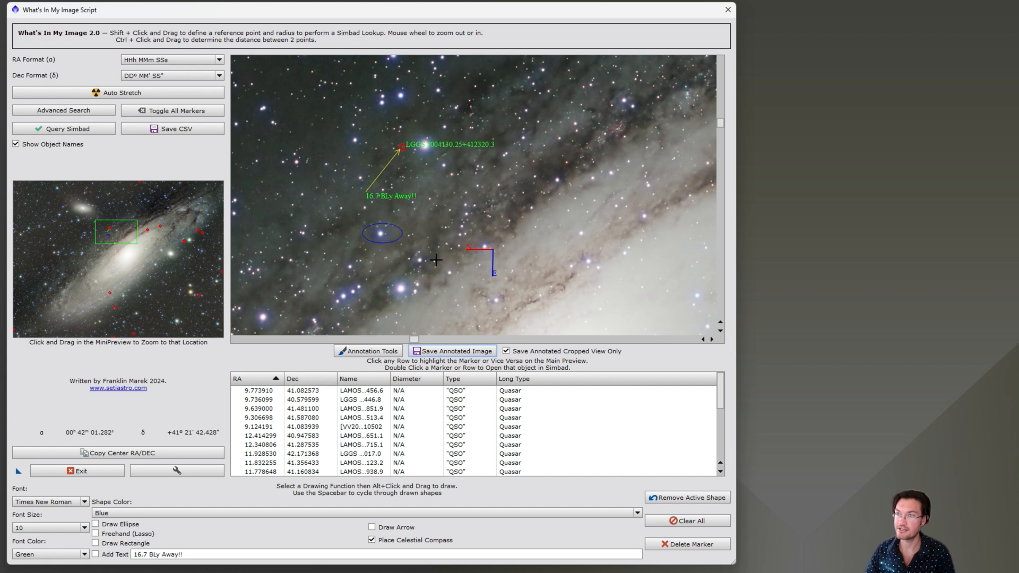
mouse_move(463, 289)
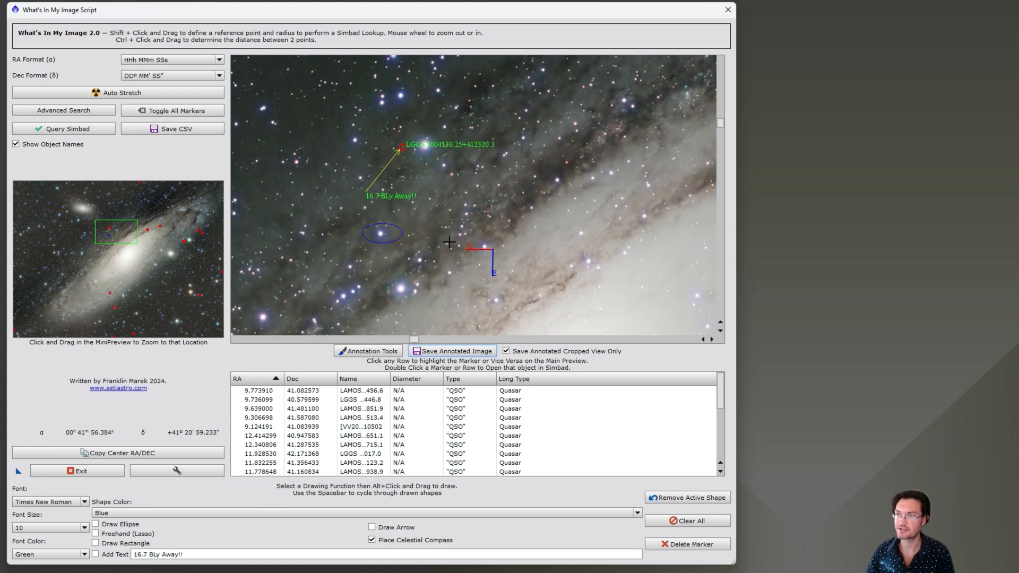
mouse_move(441, 244)
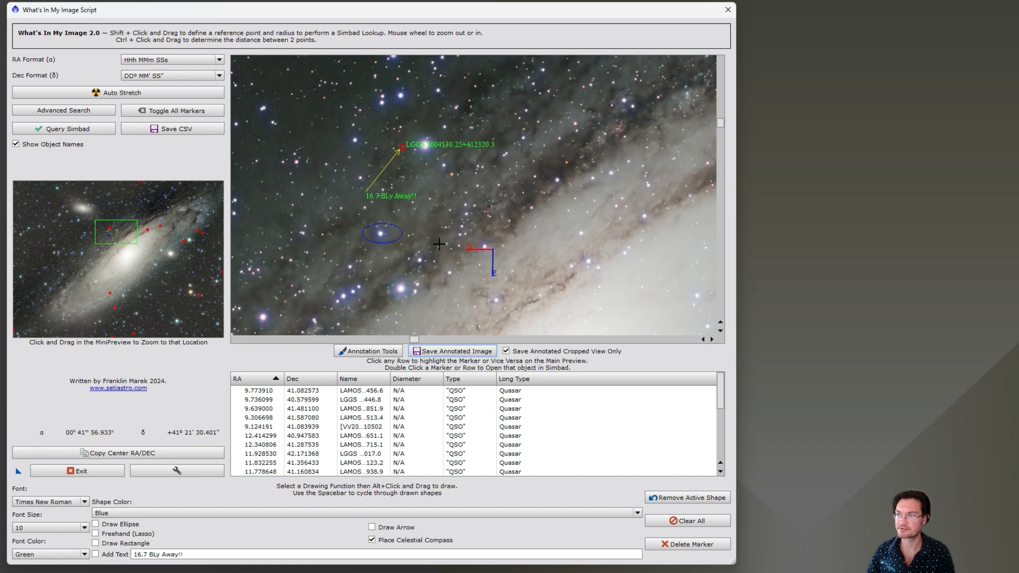
mouse_move(443, 244)
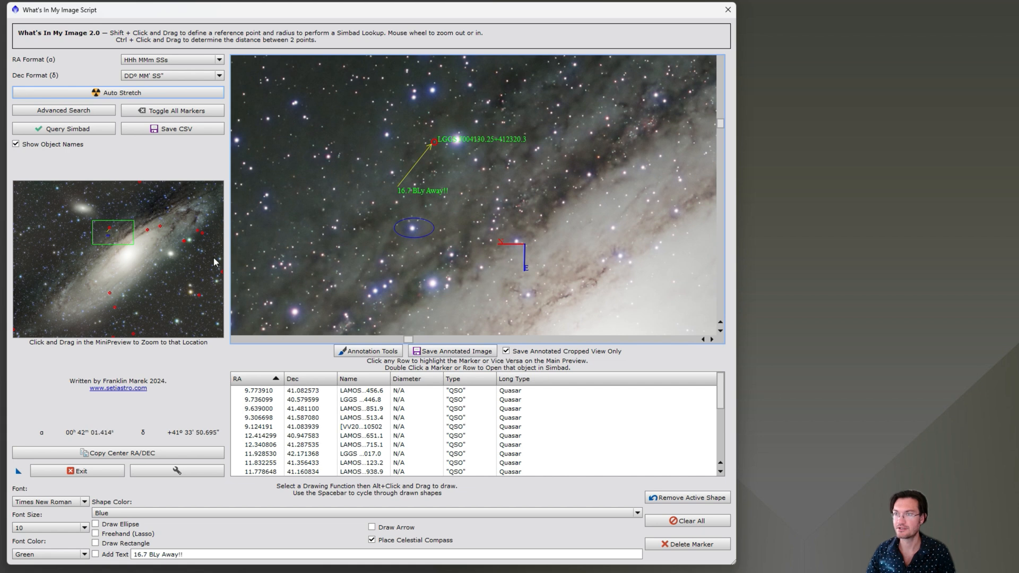
mouse_move(522, 293)
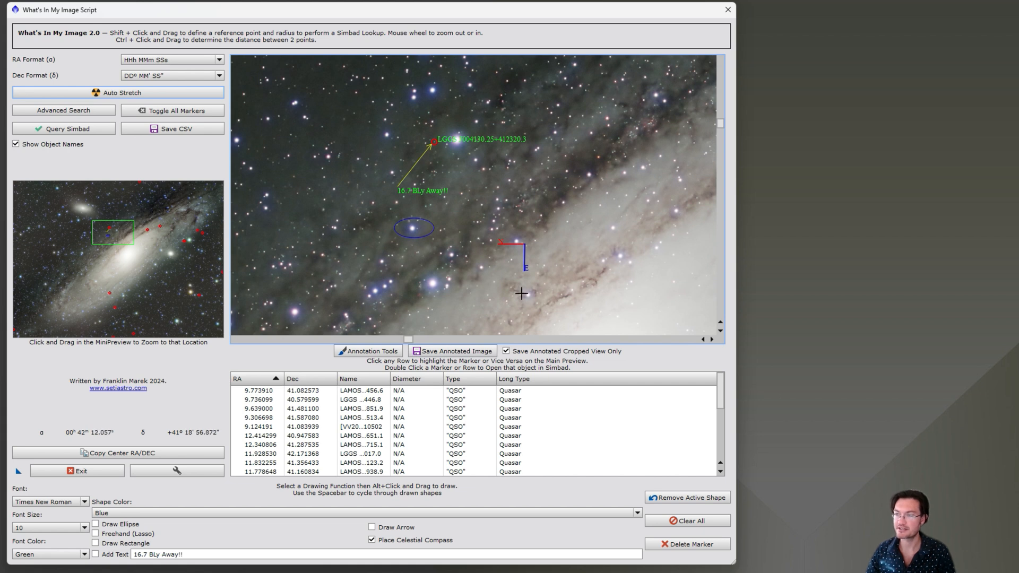
mouse_move(416, 205)
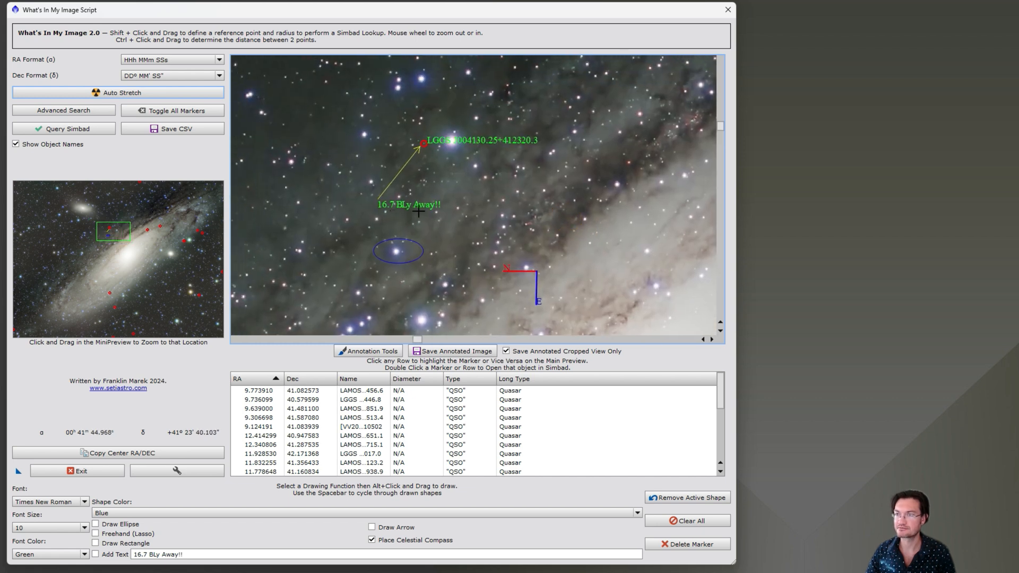
mouse_move(463, 206)
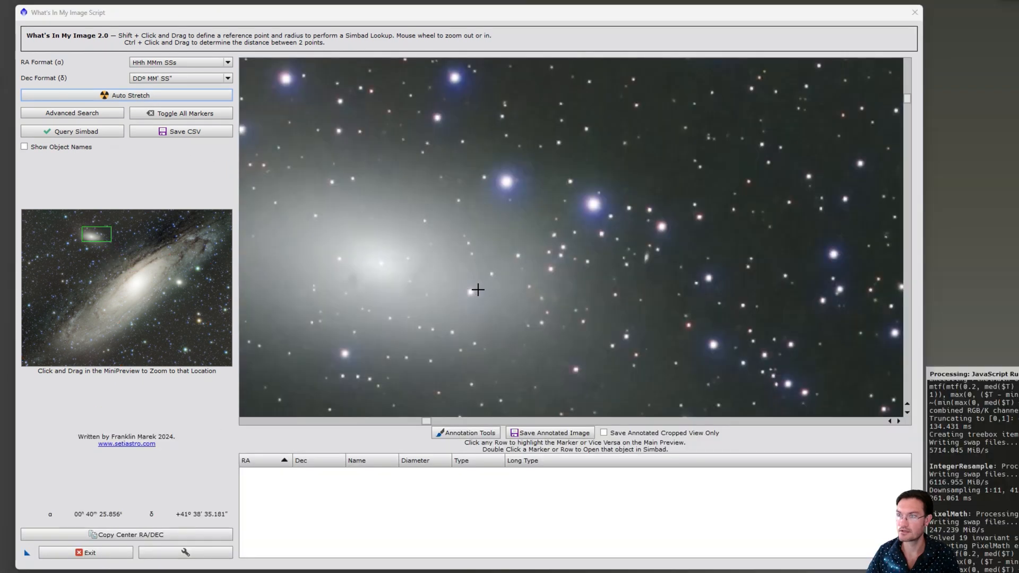
mouse_move(474, 290)
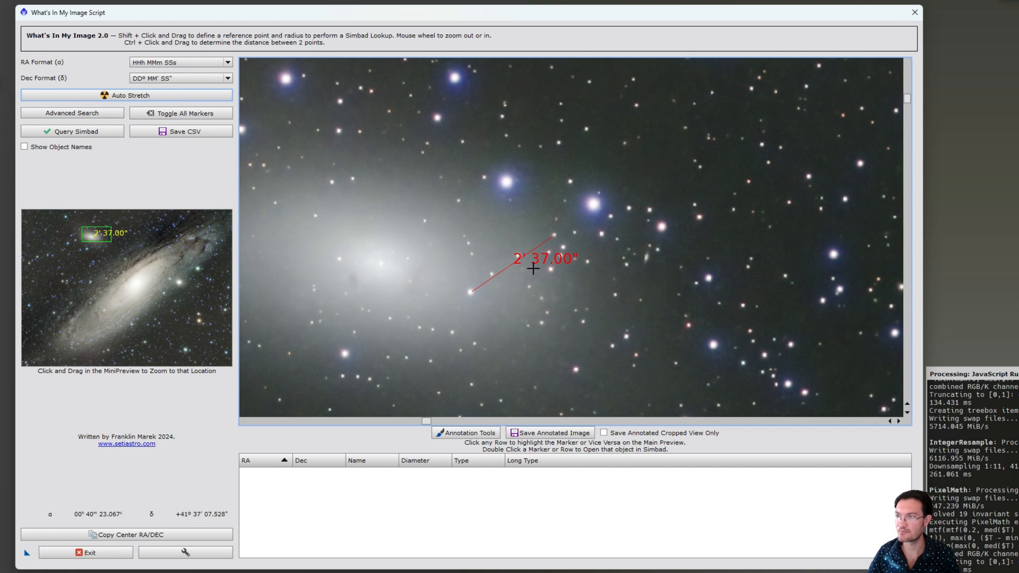
mouse_move(837, 230)
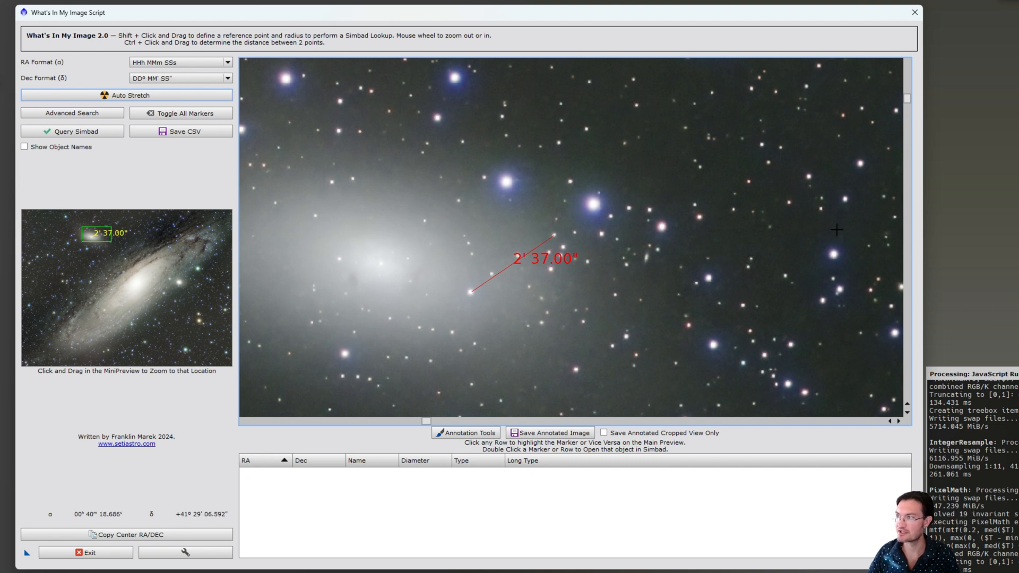
mouse_move(655, 335)
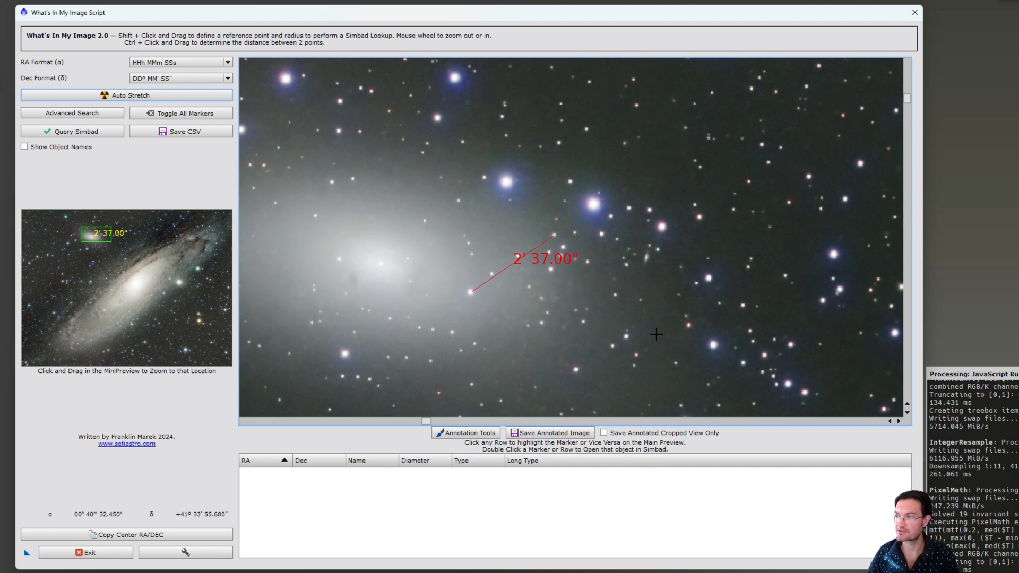
mouse_move(613, 321)
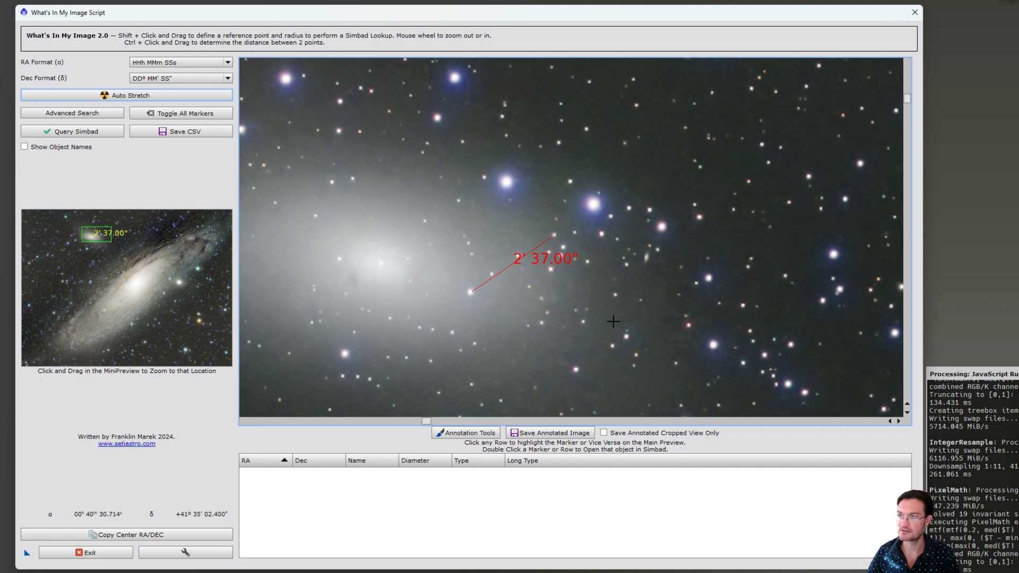
mouse_move(602, 297)
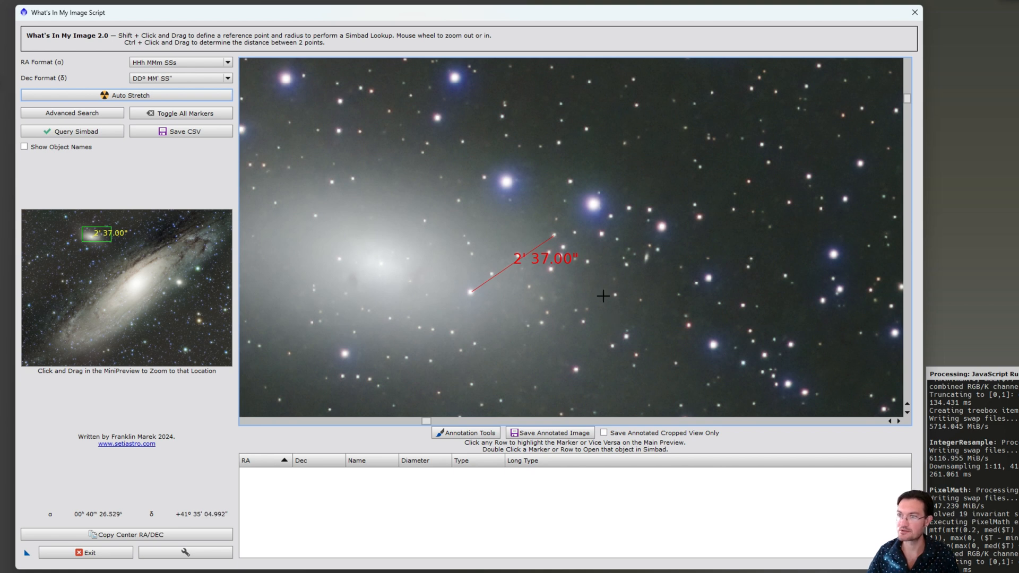
mouse_move(351, 281)
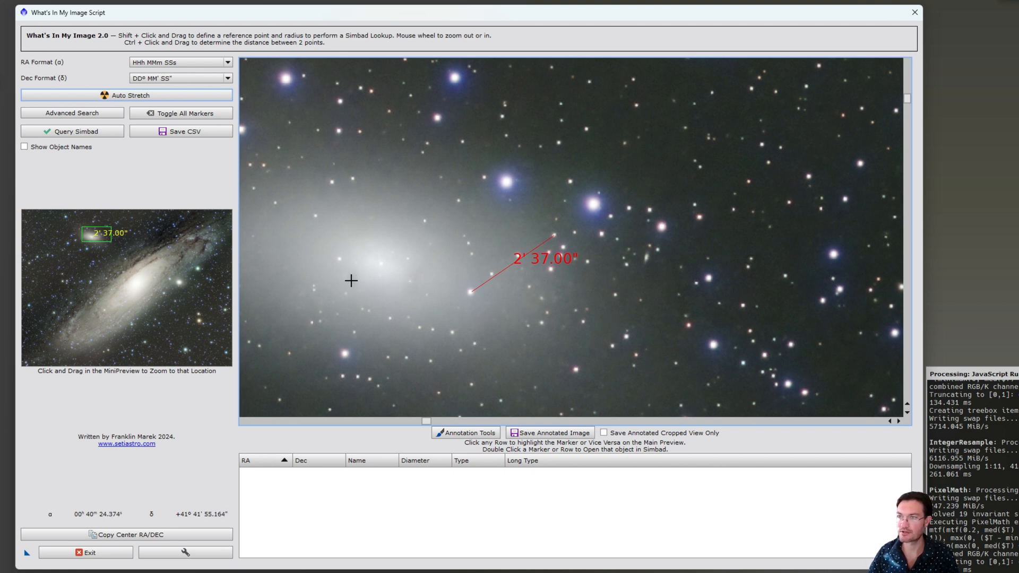
mouse_move(393, 262)
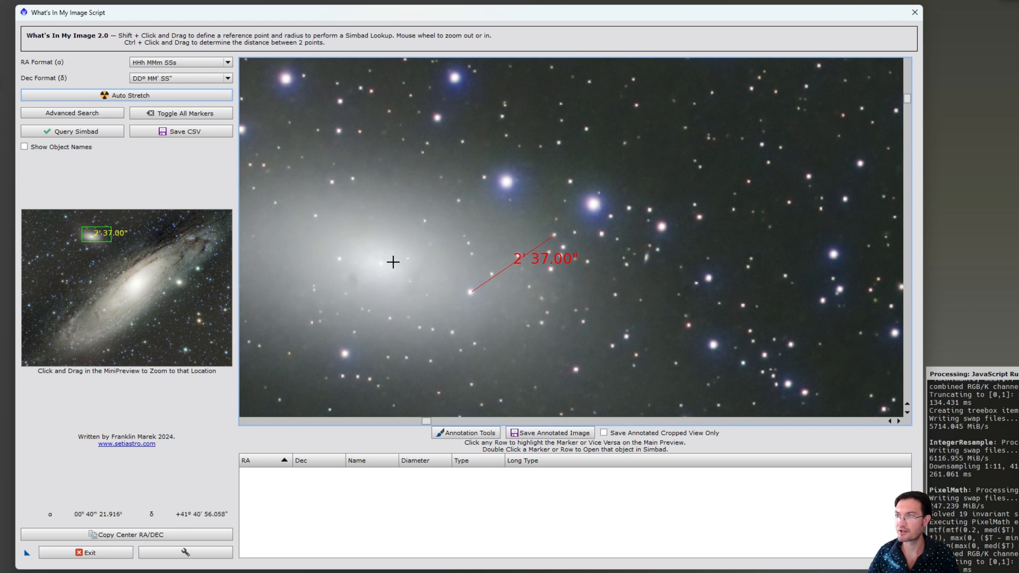
mouse_move(648, 331)
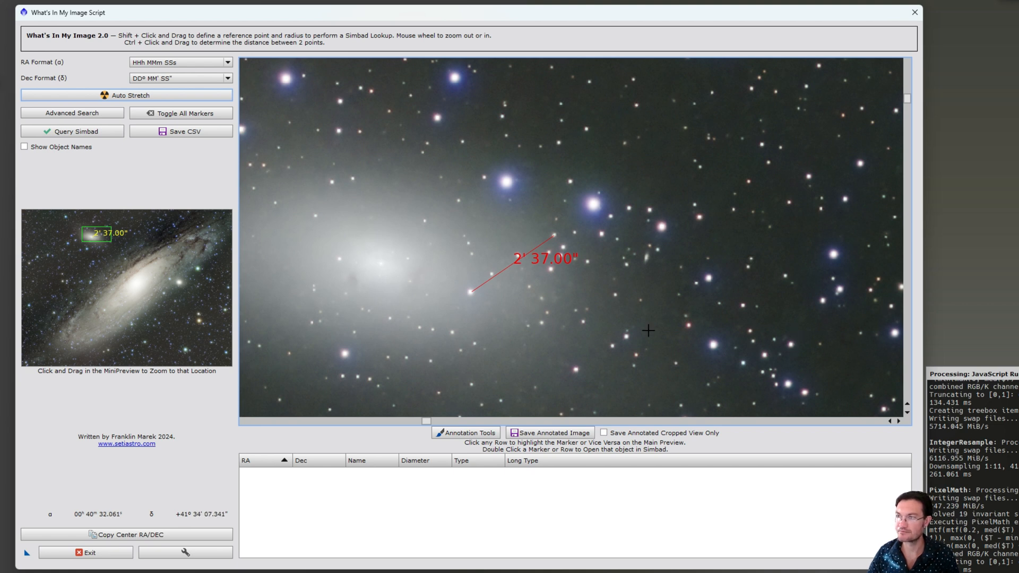
mouse_move(635, 330)
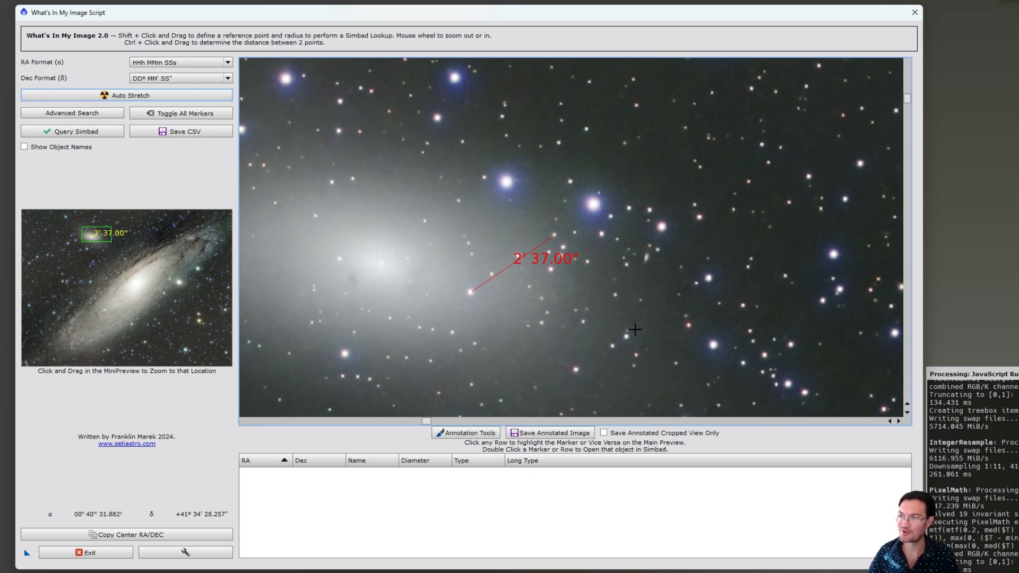
mouse_move(690, 326)
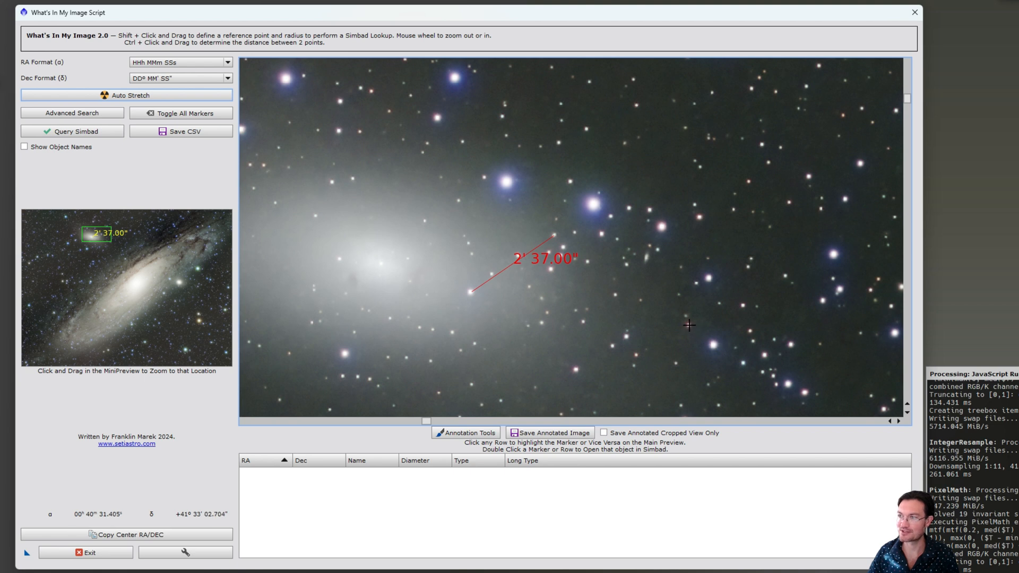
mouse_move(594, 361)
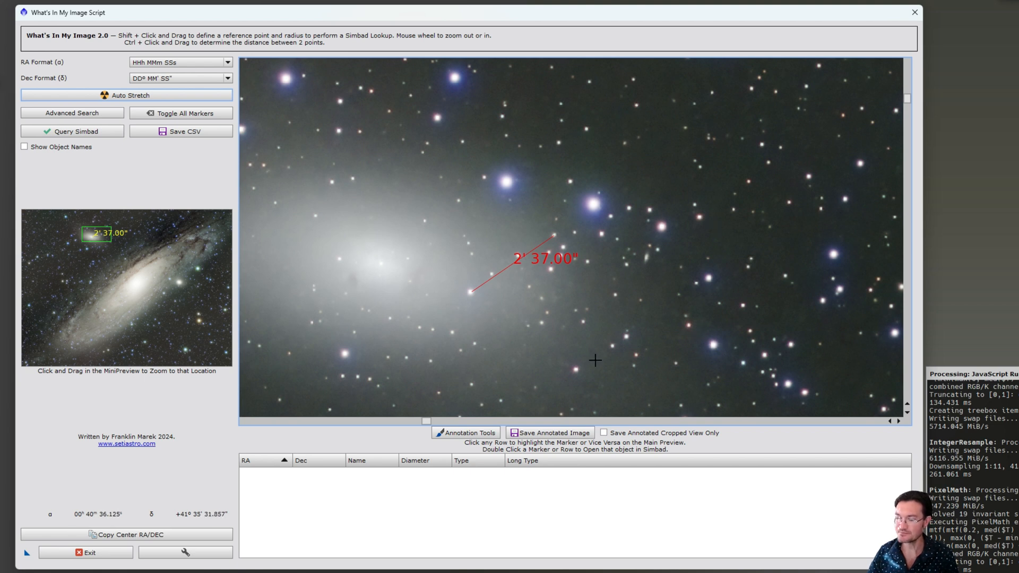
mouse_move(593, 366)
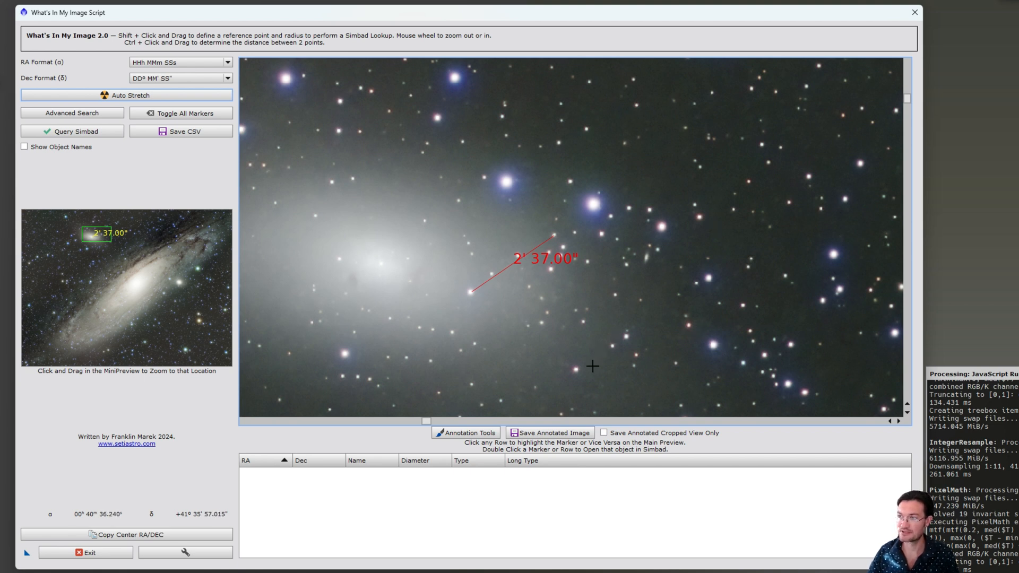
mouse_move(628, 335)
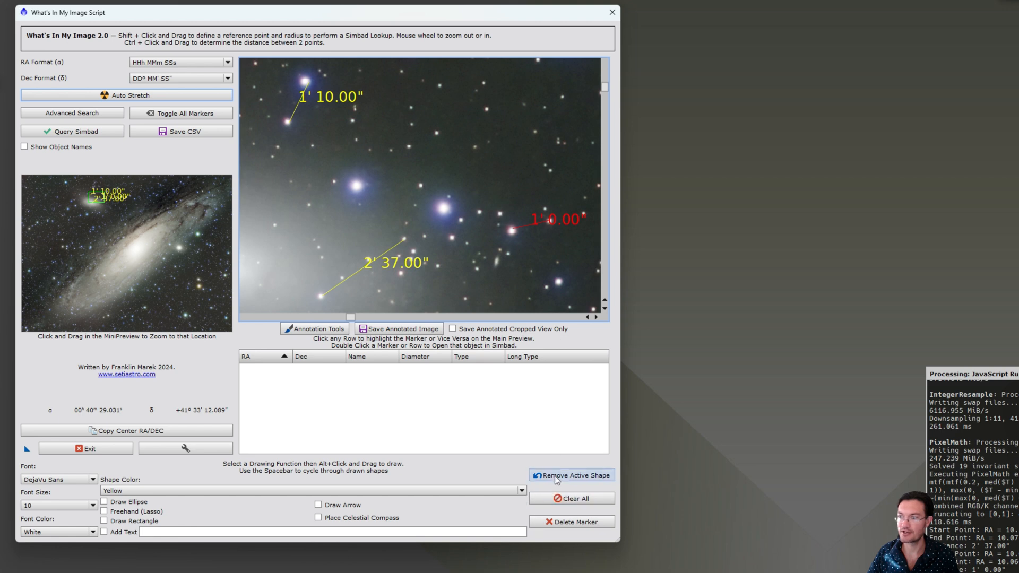
Add further distance measurements such as 1' 10.00" and 1' 0.00" on the preview.
left_click(576, 475)
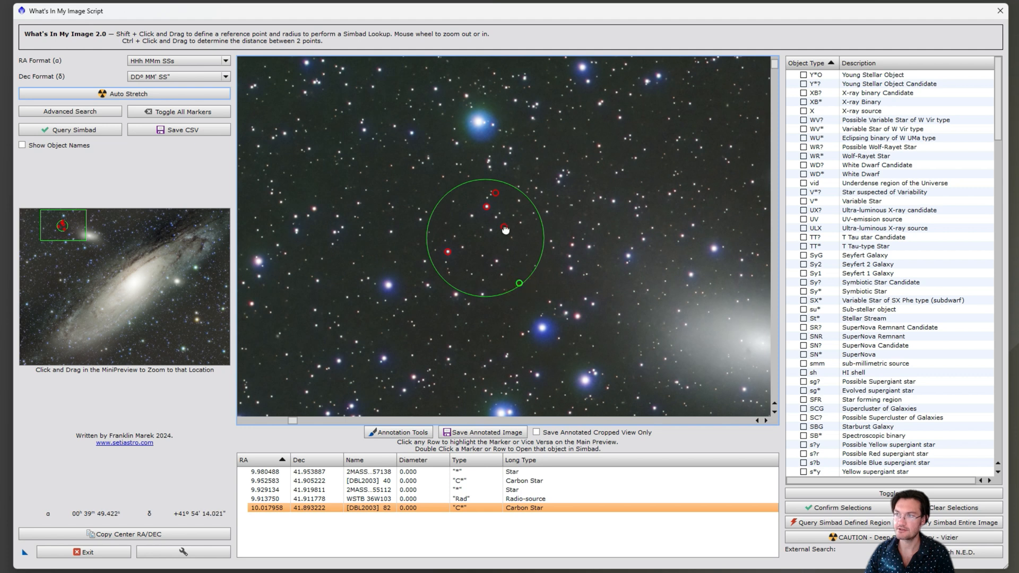
Query Simbad for the circled region, listing five objects including radio source WSTB 36W103.
left_click(459, 498)
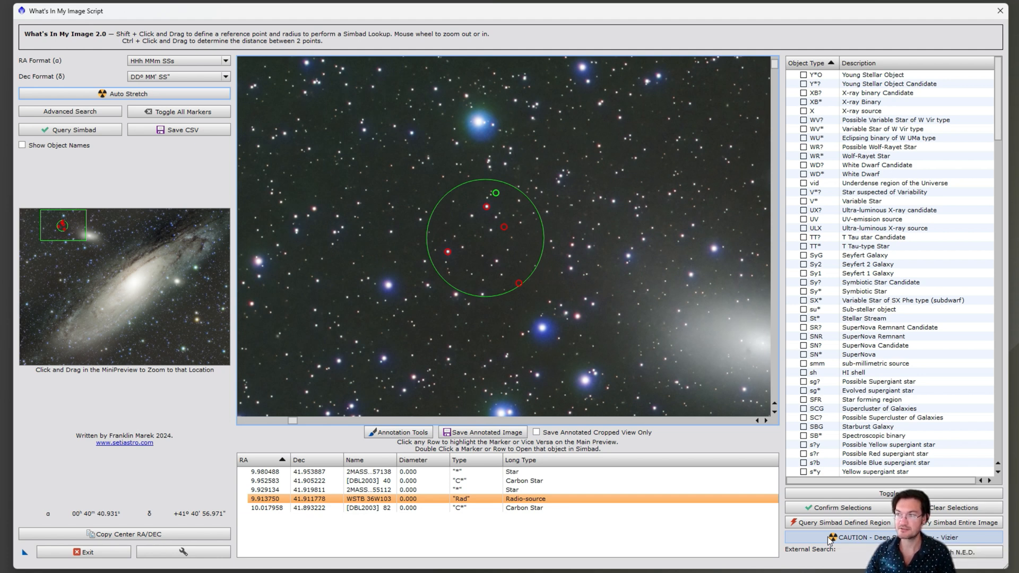
mouse_move(478, 198)
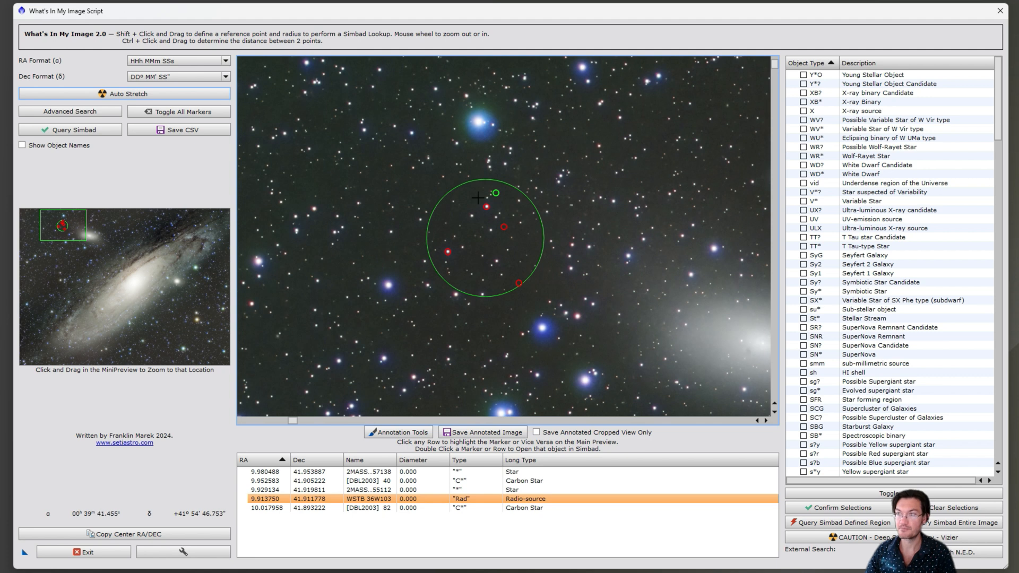
mouse_move(495, 241)
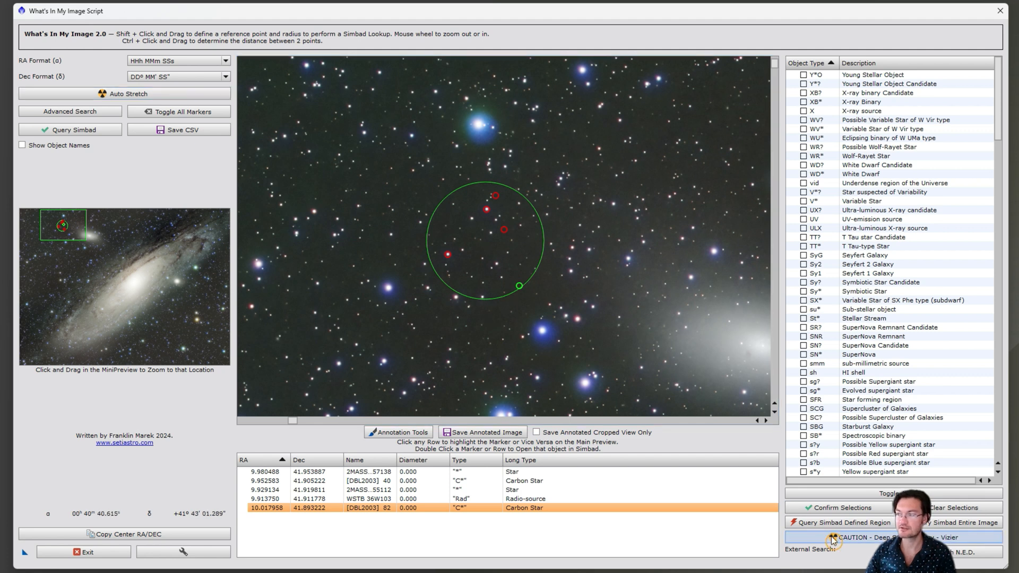
mouse_move(665, 379)
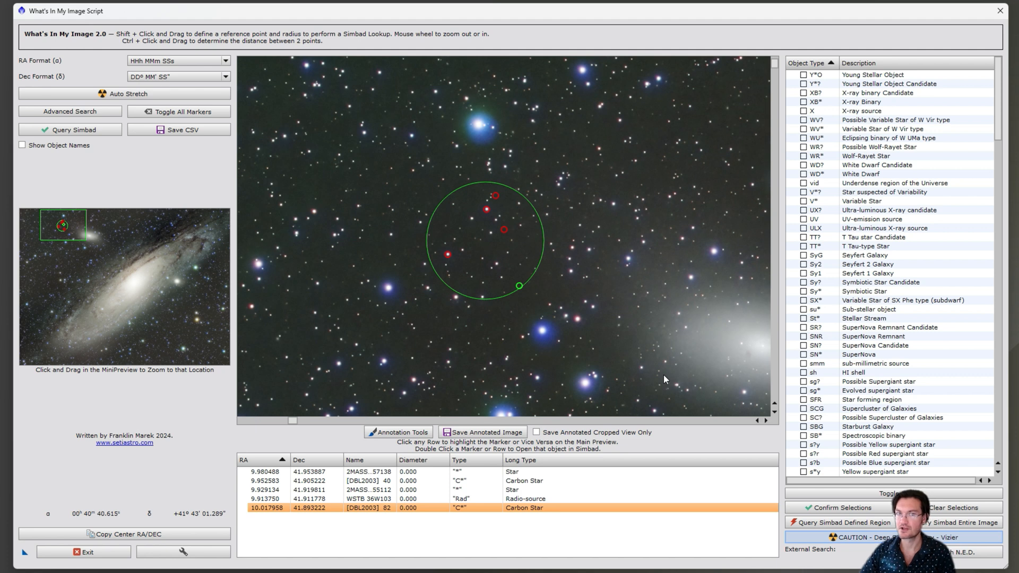
mouse_move(663, 374)
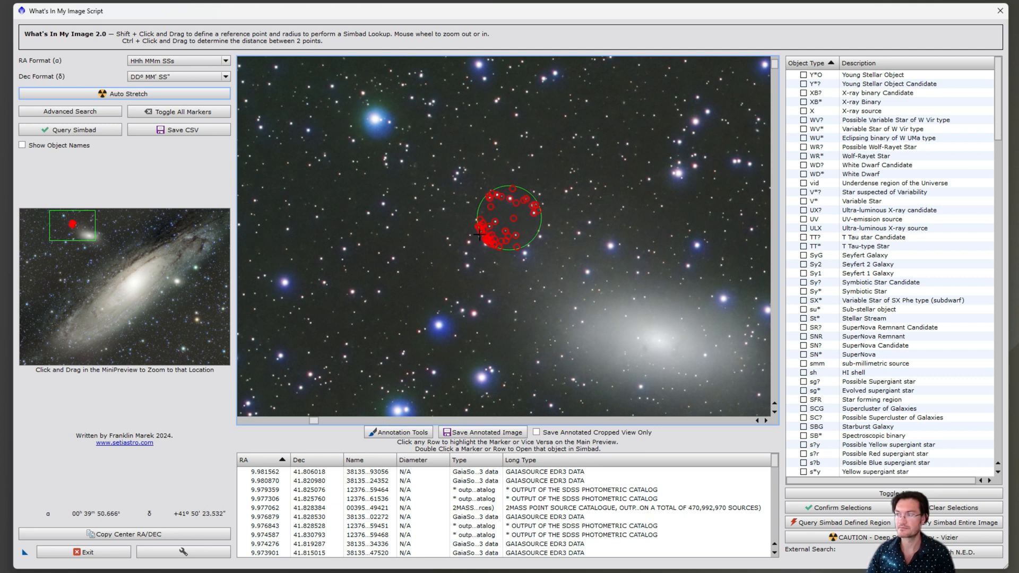
mouse_move(527, 234)
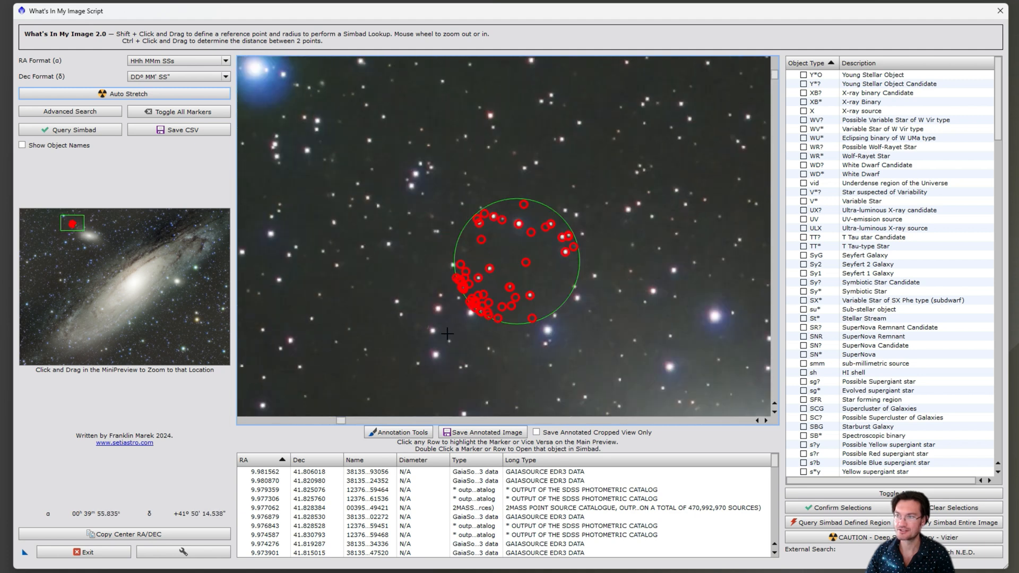
mouse_move(527, 239)
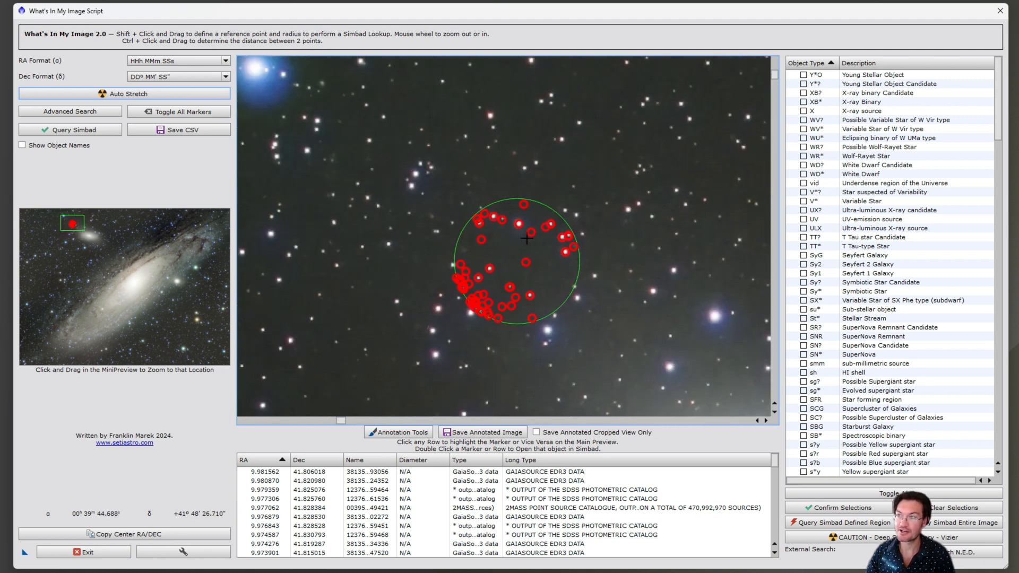
mouse_move(483, 240)
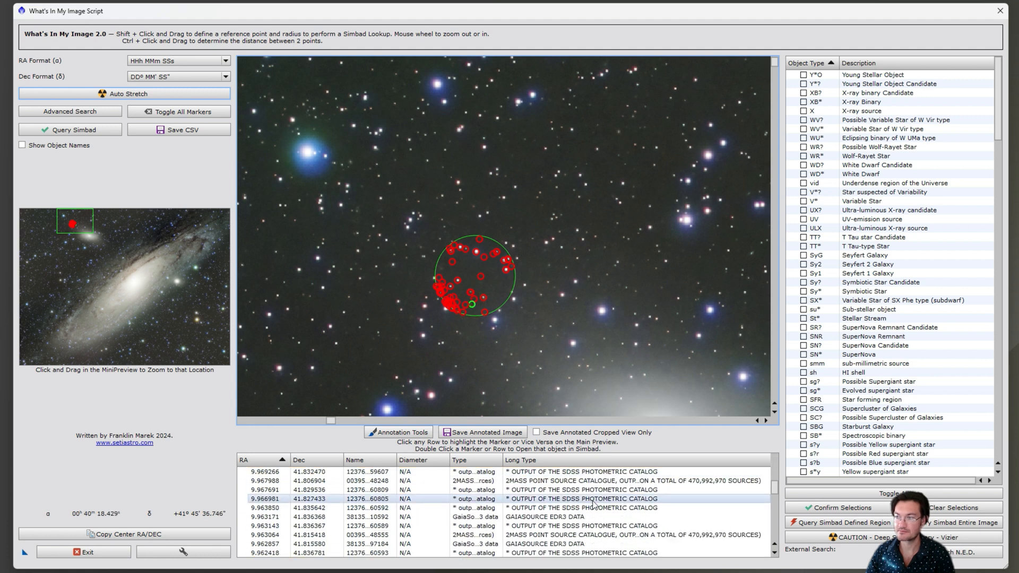
Scroll through the VizieR deep-search results listing Gaia, SDSS and 2MASS entries.
scroll("down", 3)
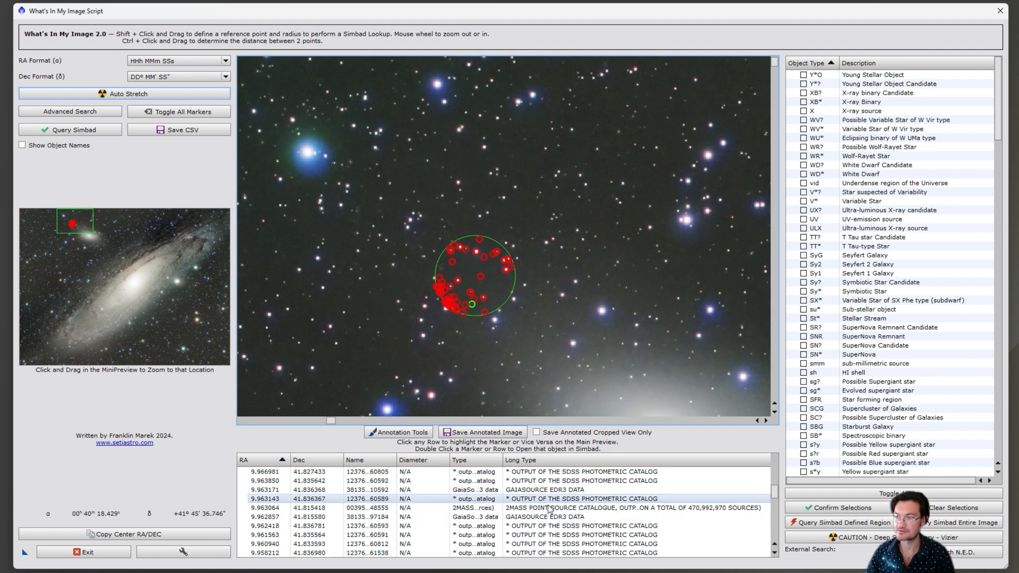
scroll("down", 3)
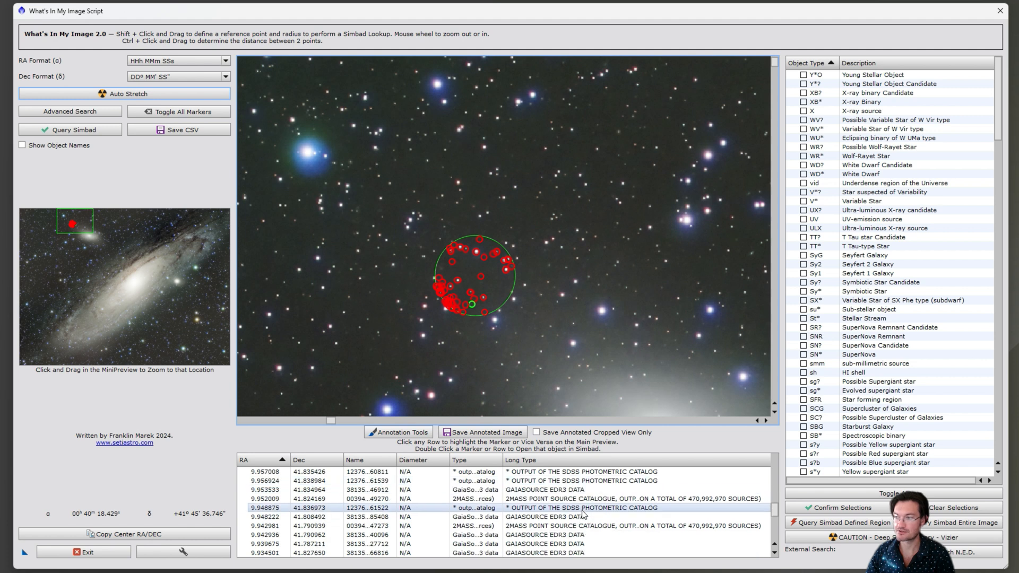
scroll("down", 3)
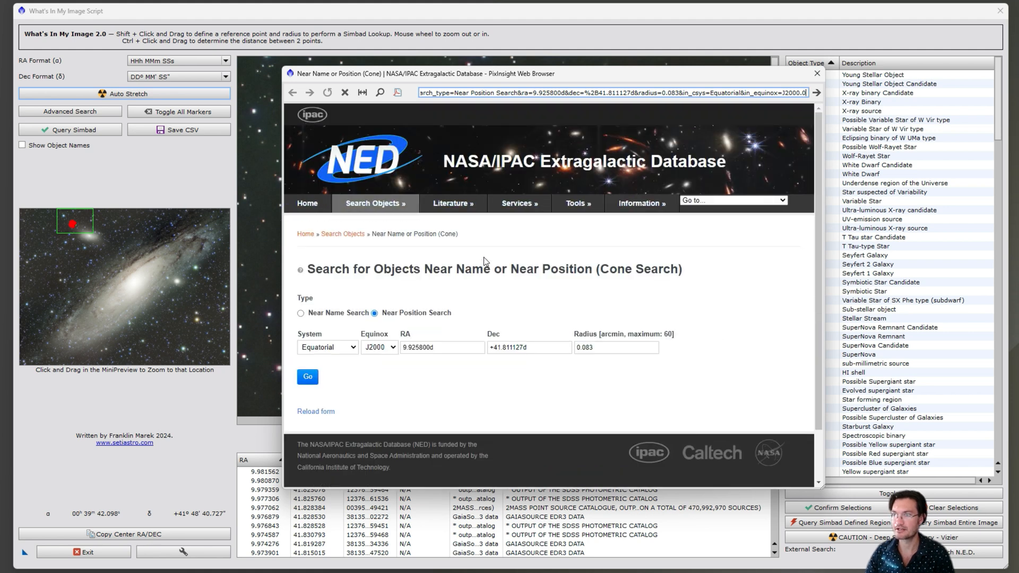
mouse_move(426, 78)
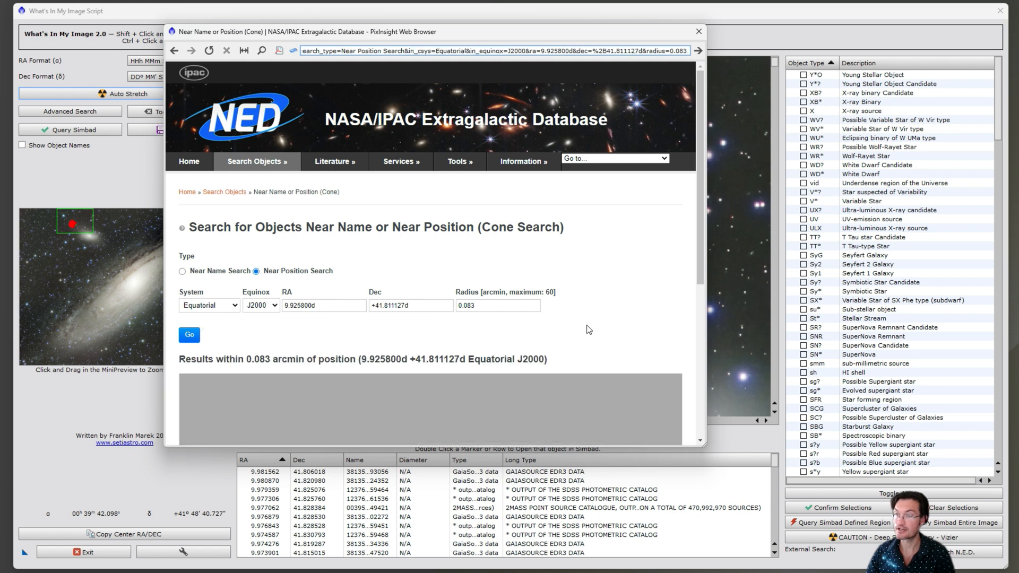
Review the NED cone search result of one UvS object within 0.083 arcmin, then close the browser.
scroll("down", 3)
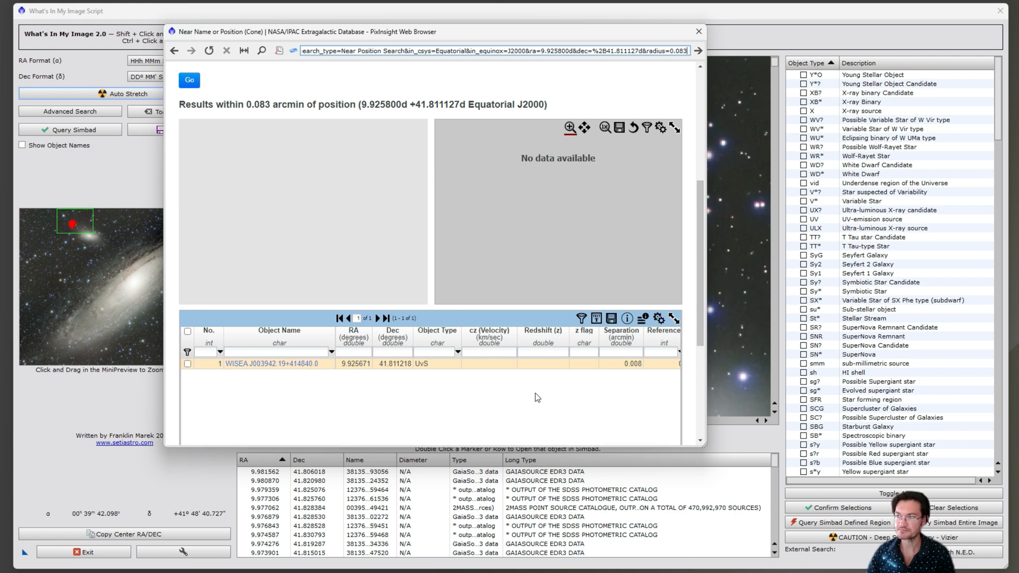
left_click(699, 31)
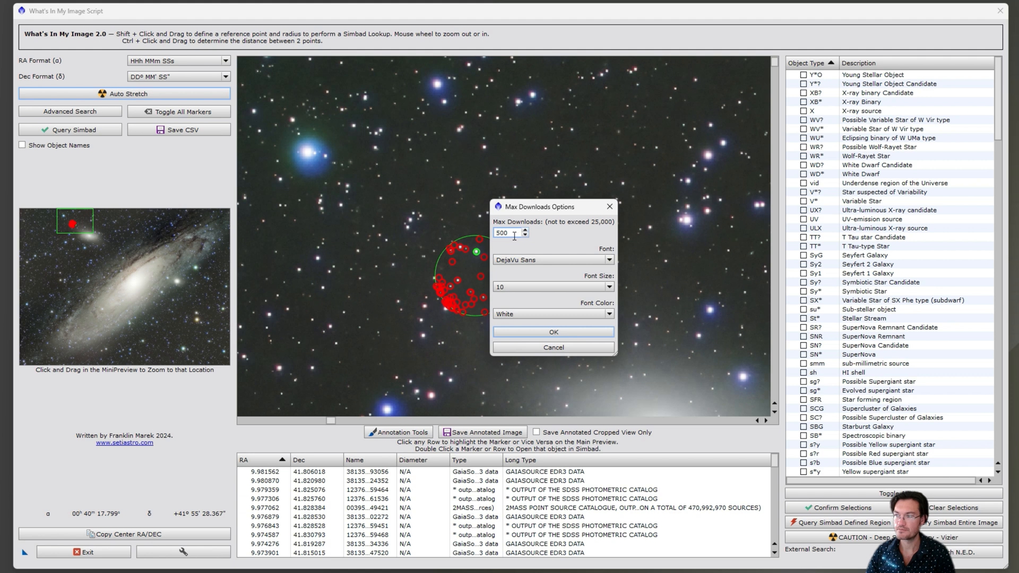
triple_click(507, 232)
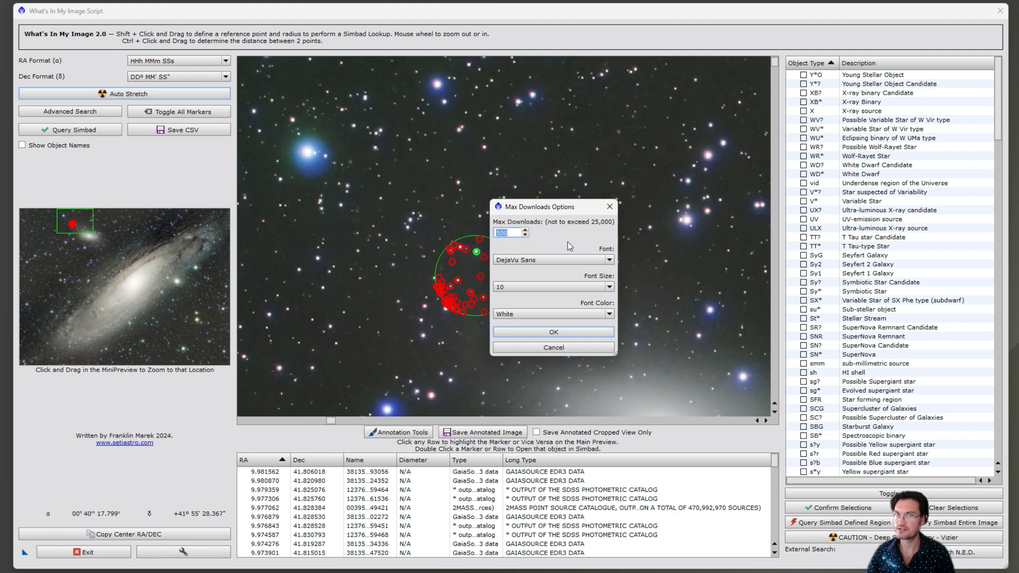
mouse_move(548, 235)
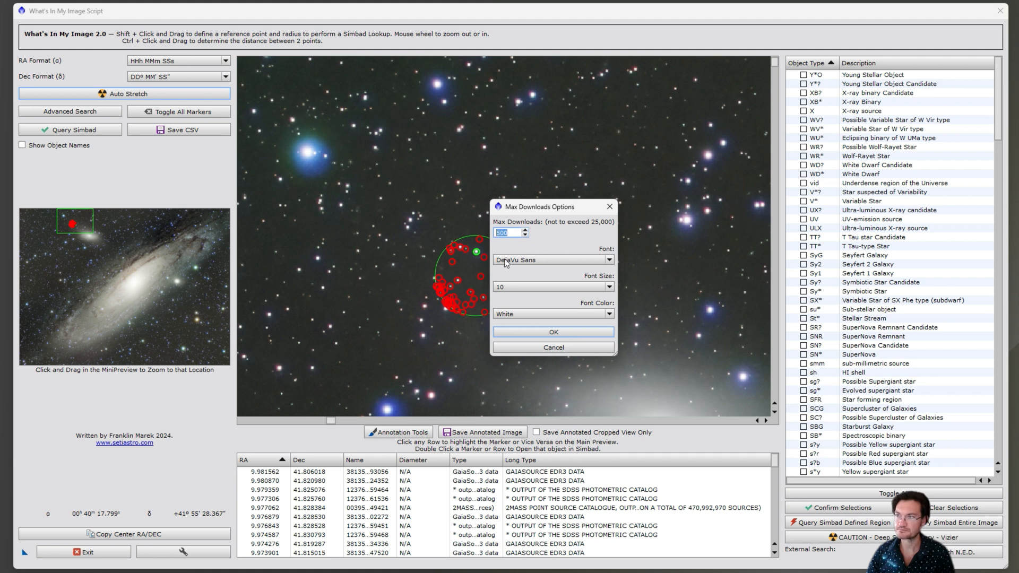
mouse_move(571, 223)
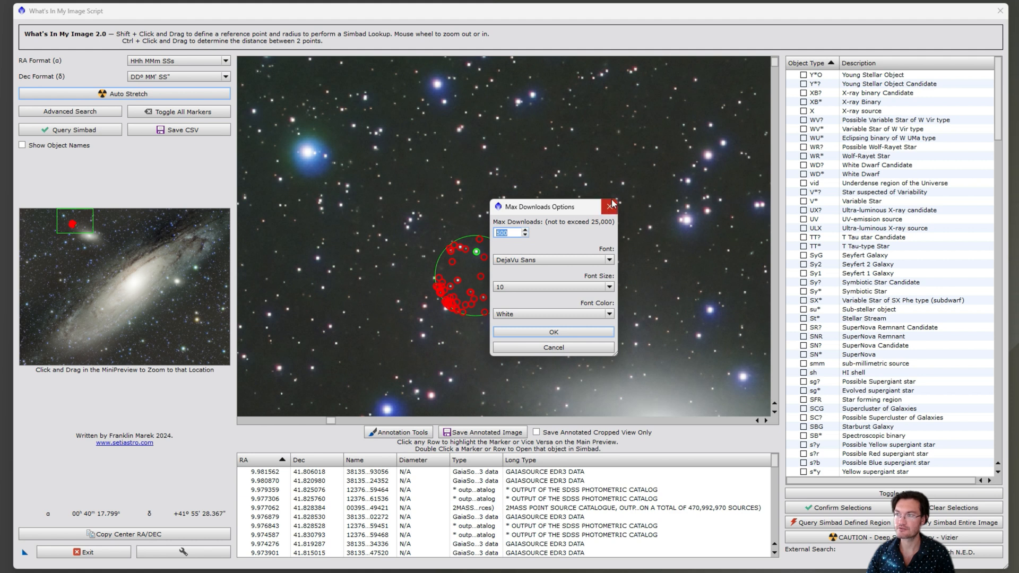
left_click(610, 206)
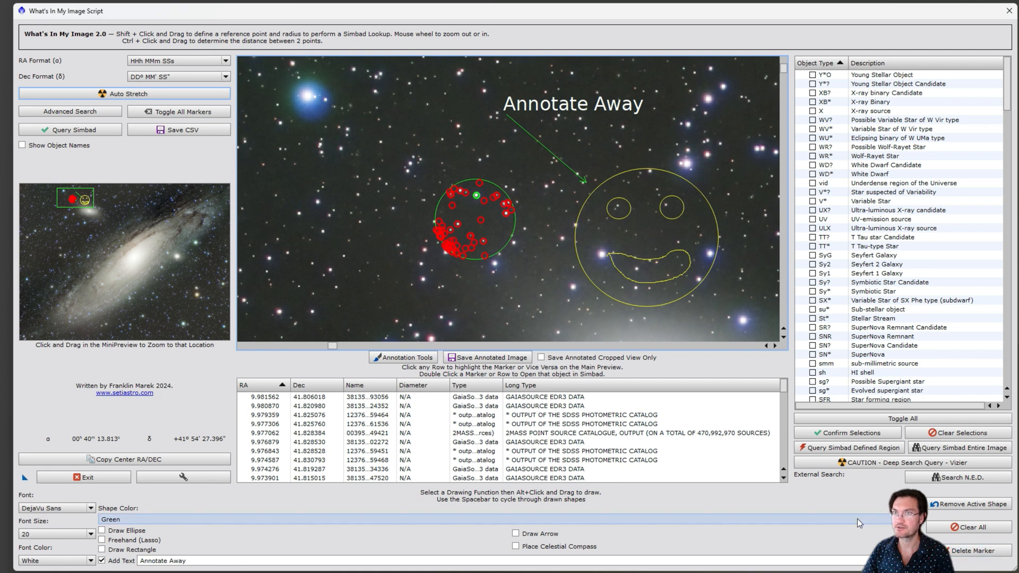
mouse_move(267, 549)
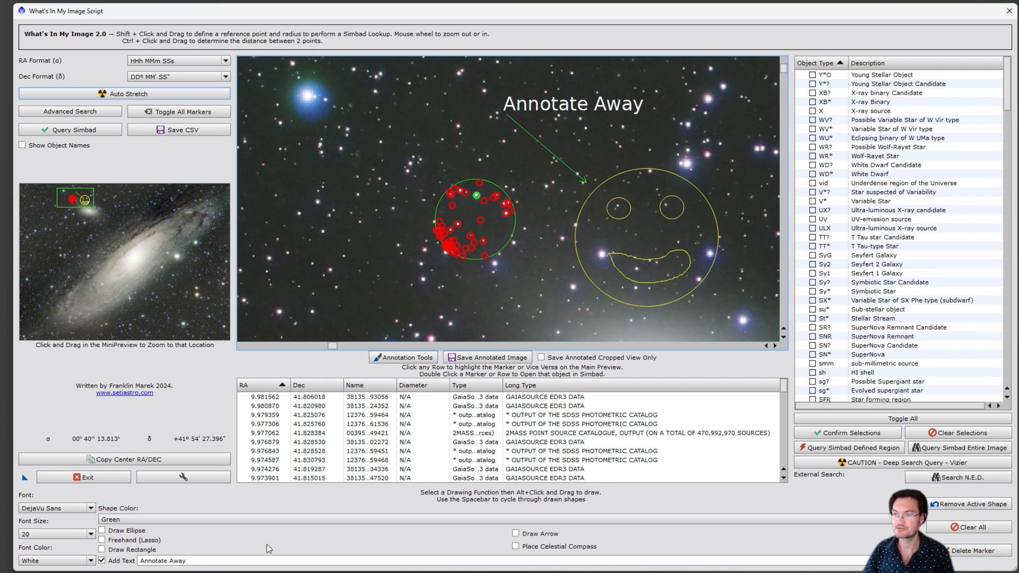
mouse_move(545, 219)
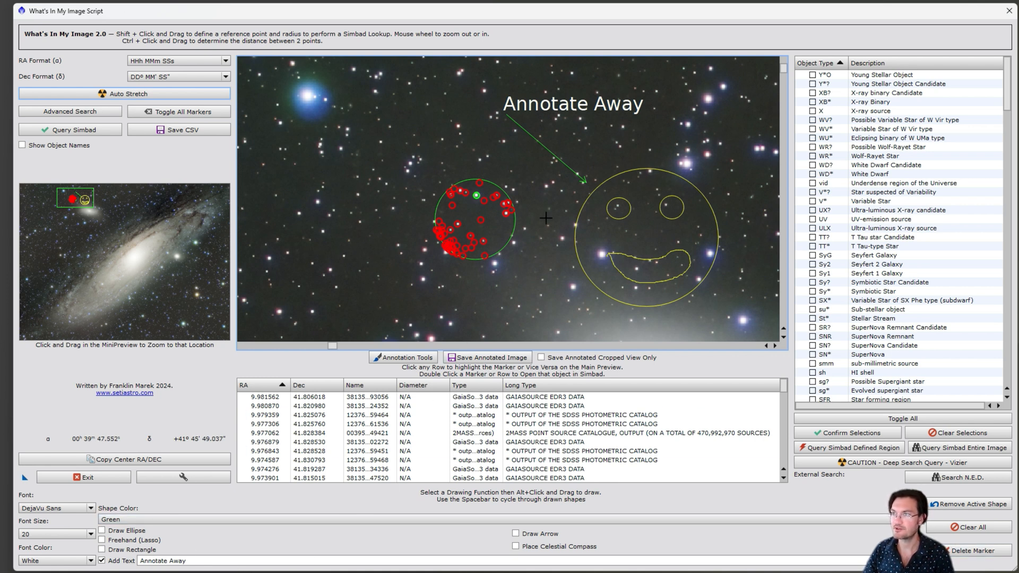
mouse_move(678, 249)
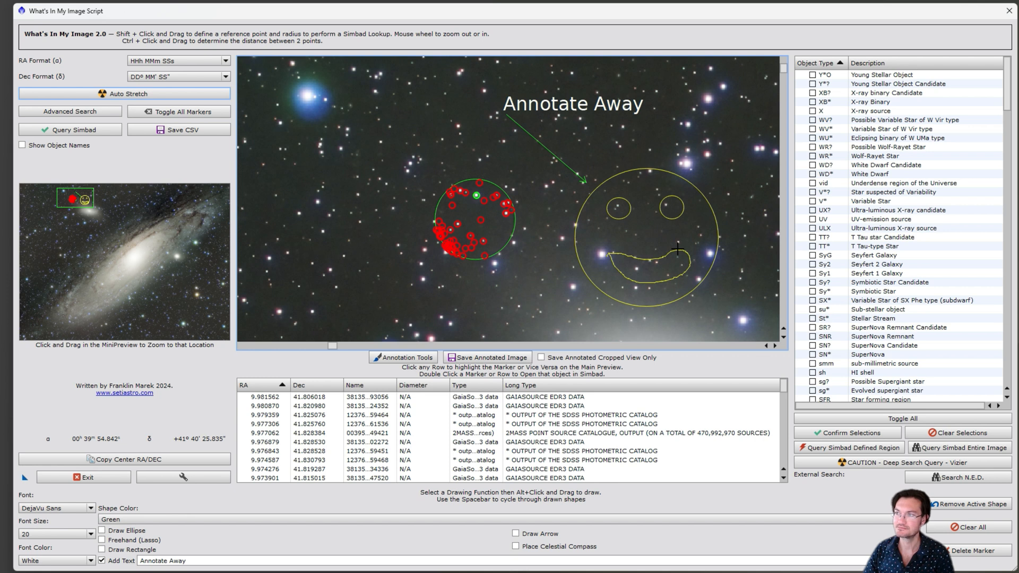
mouse_move(728, 220)
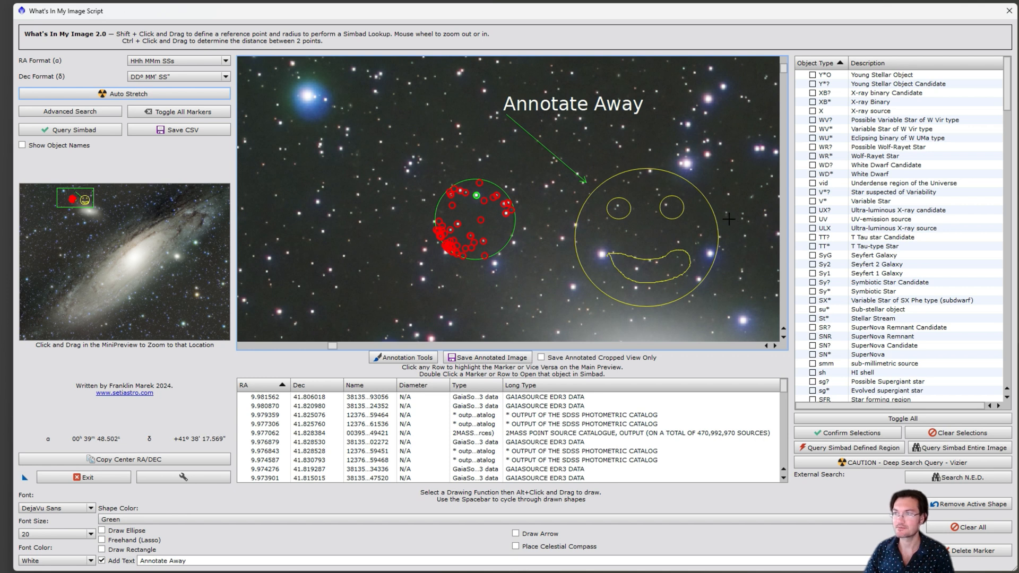
mouse_move(724, 205)
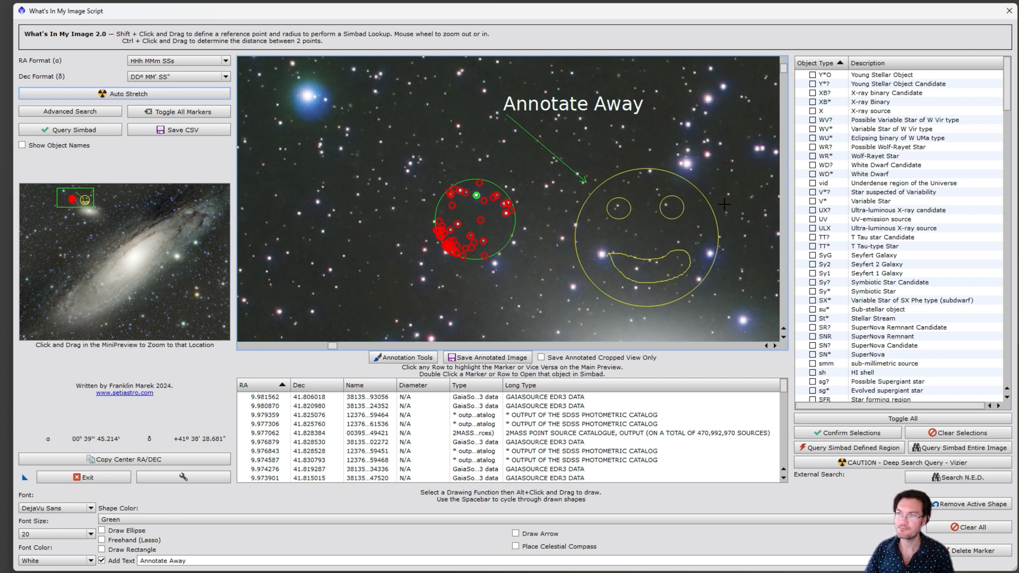